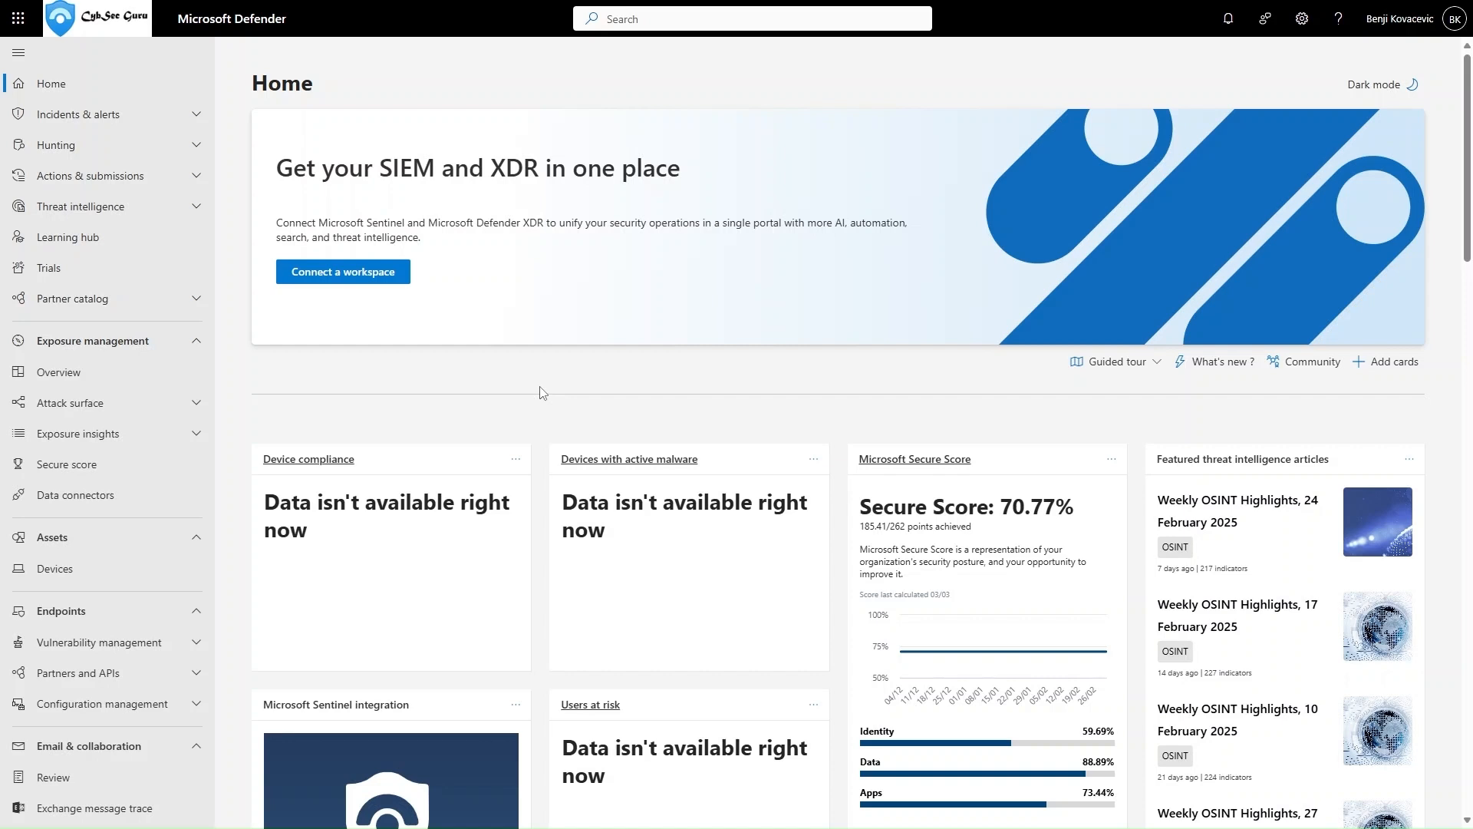
mouse_move(341, 292)
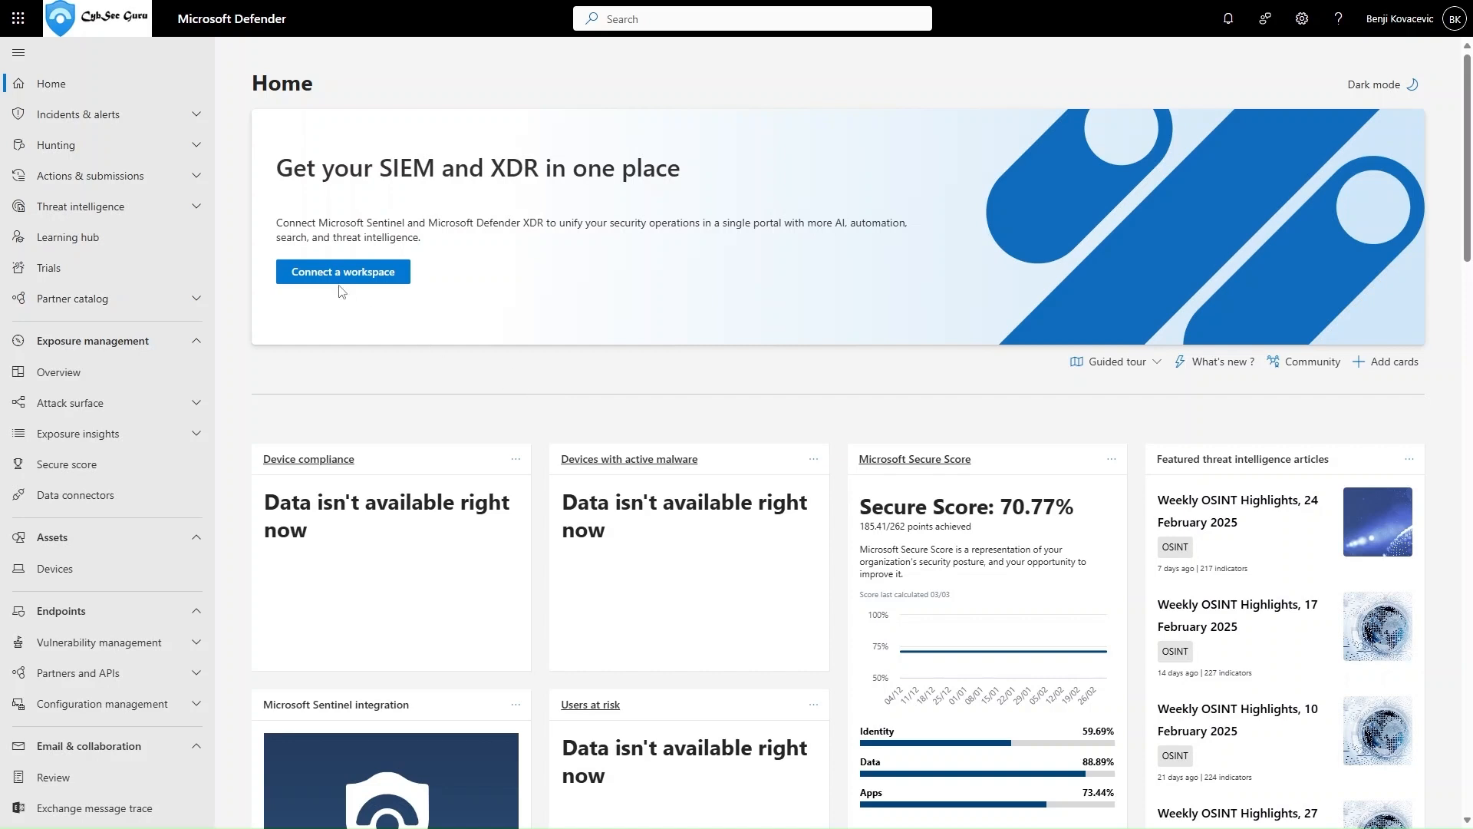
mouse_move(343, 272)
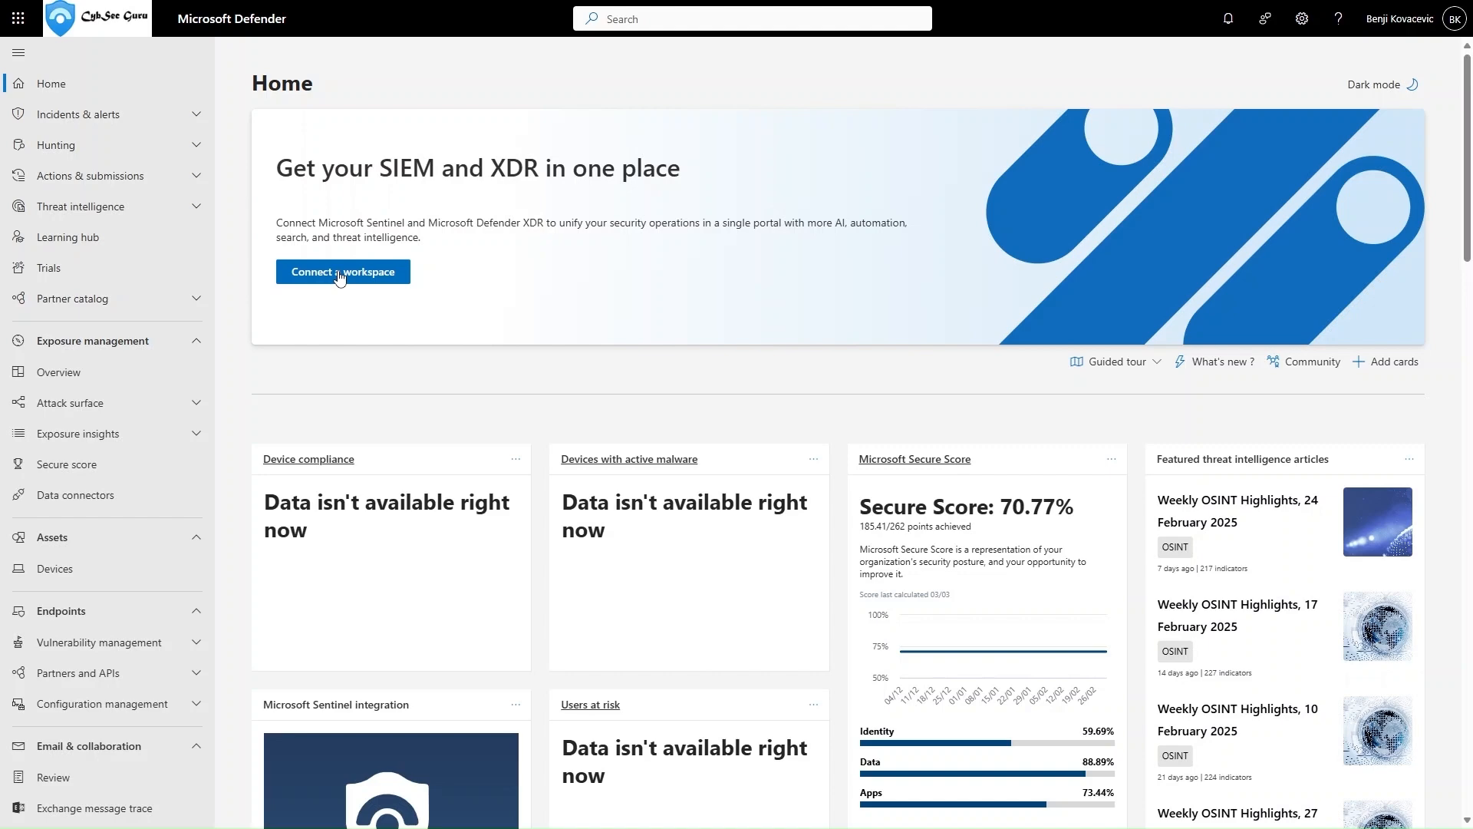
Start connecting the Sentinel-PAYG workspace from the home banner, then abandon before review.
left_click(342, 272)
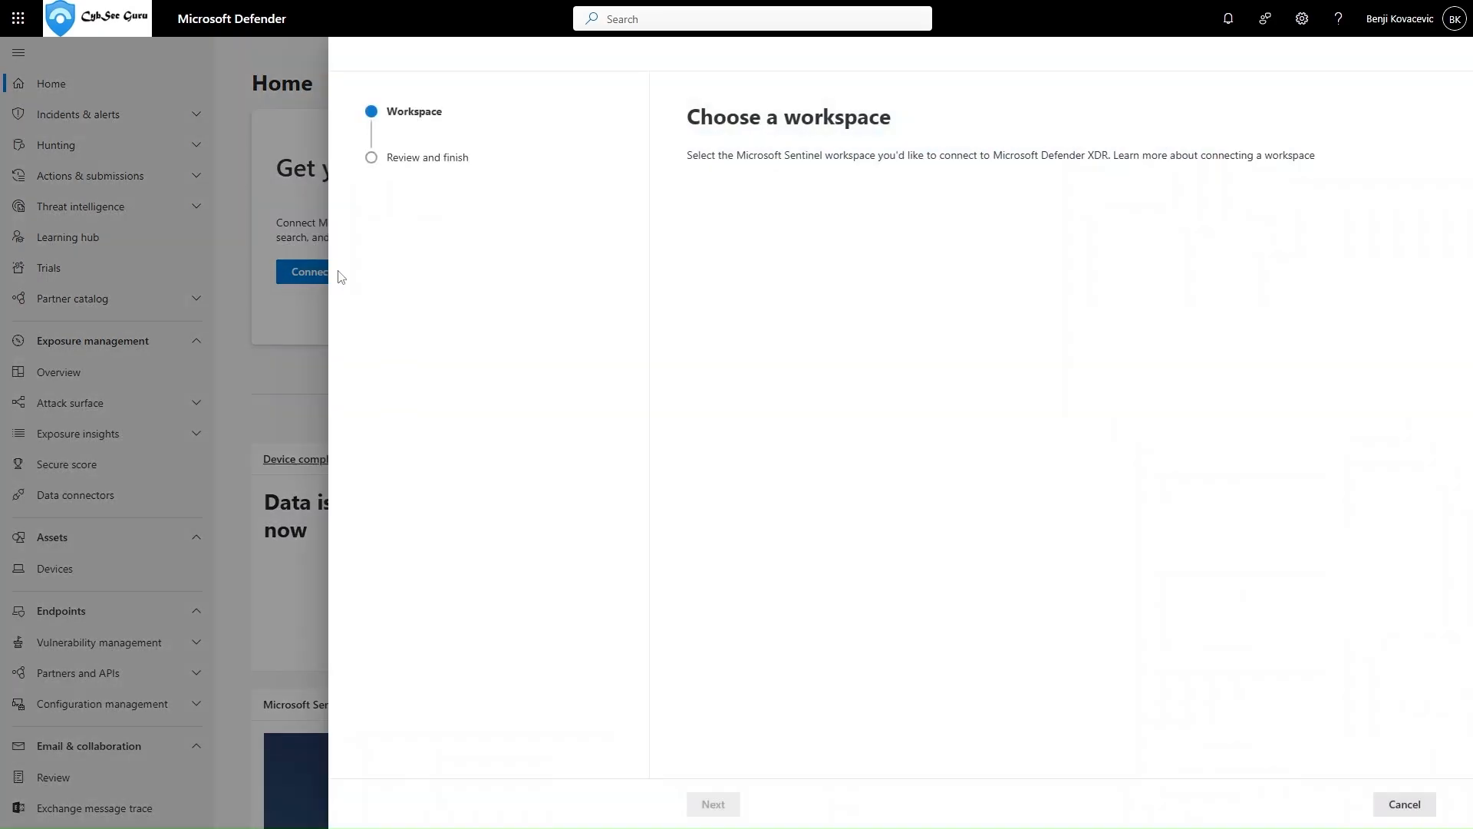
left_click(705, 235)
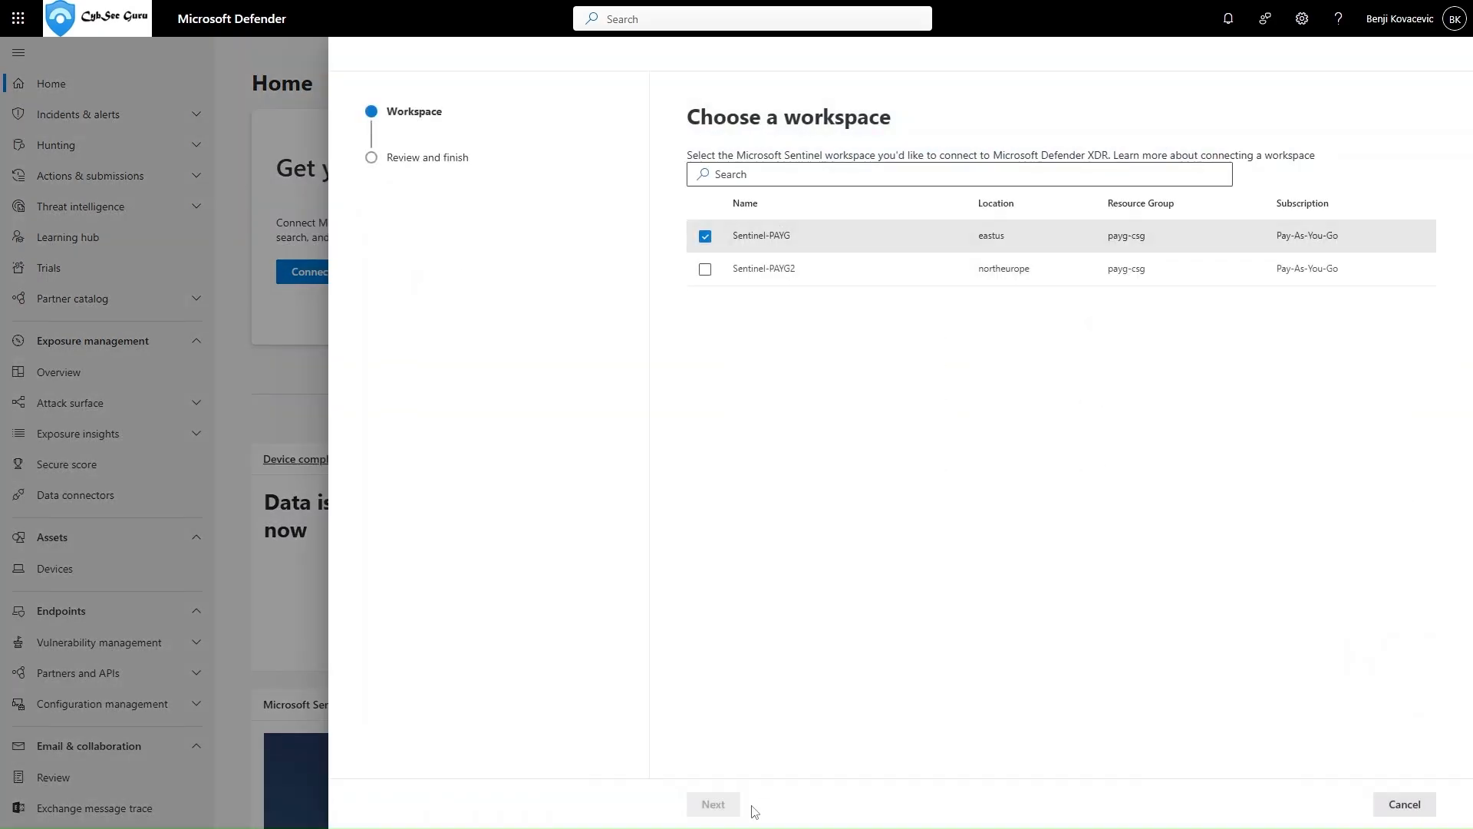
left_click(712, 804)
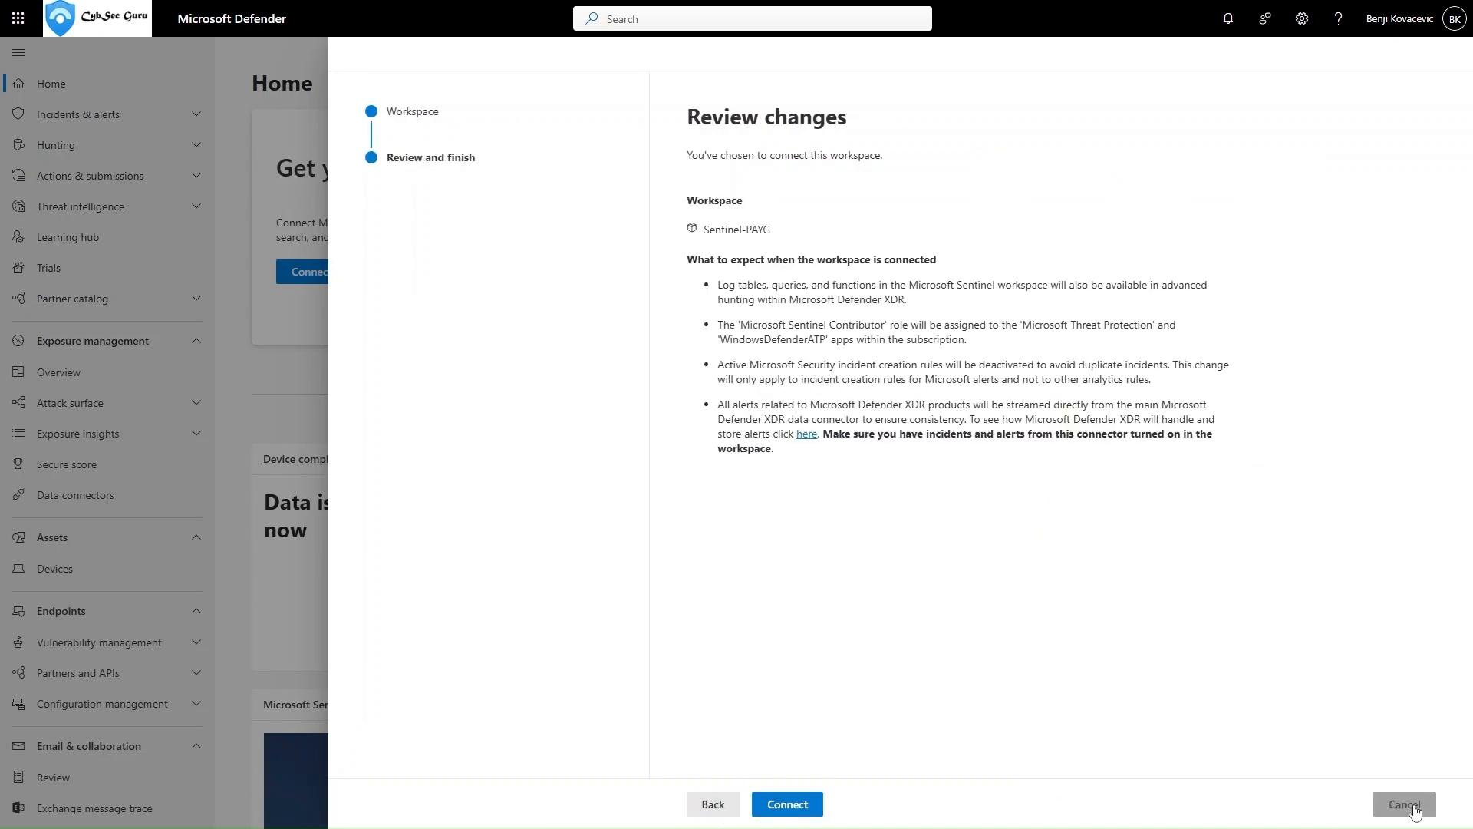
left_click(1401, 805)
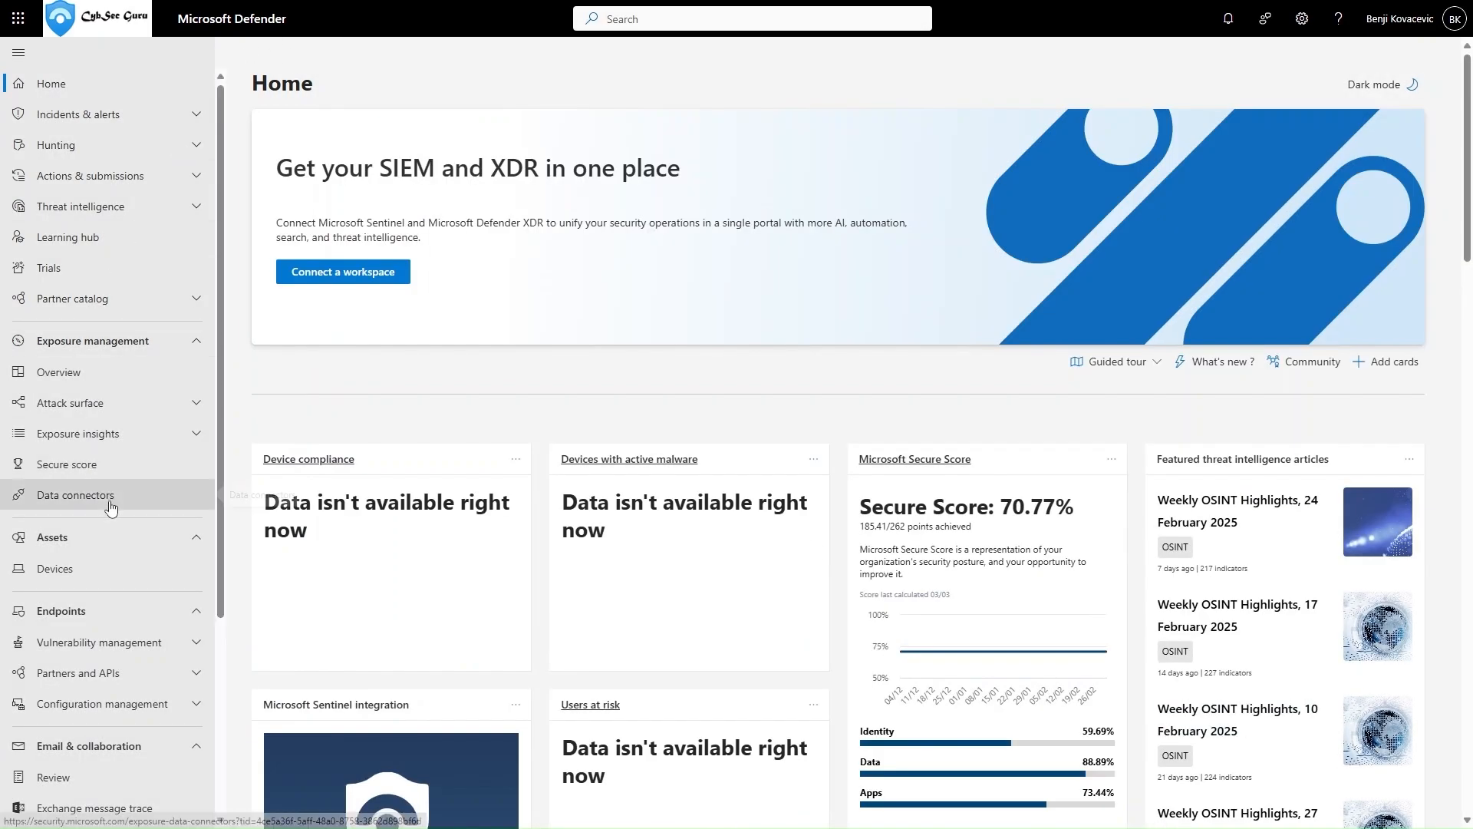
From Settings > Microsoft Sentinel, try connecting Sentinel-PAYG2 and get the Defender XDR connector error.
scroll("down", 3)
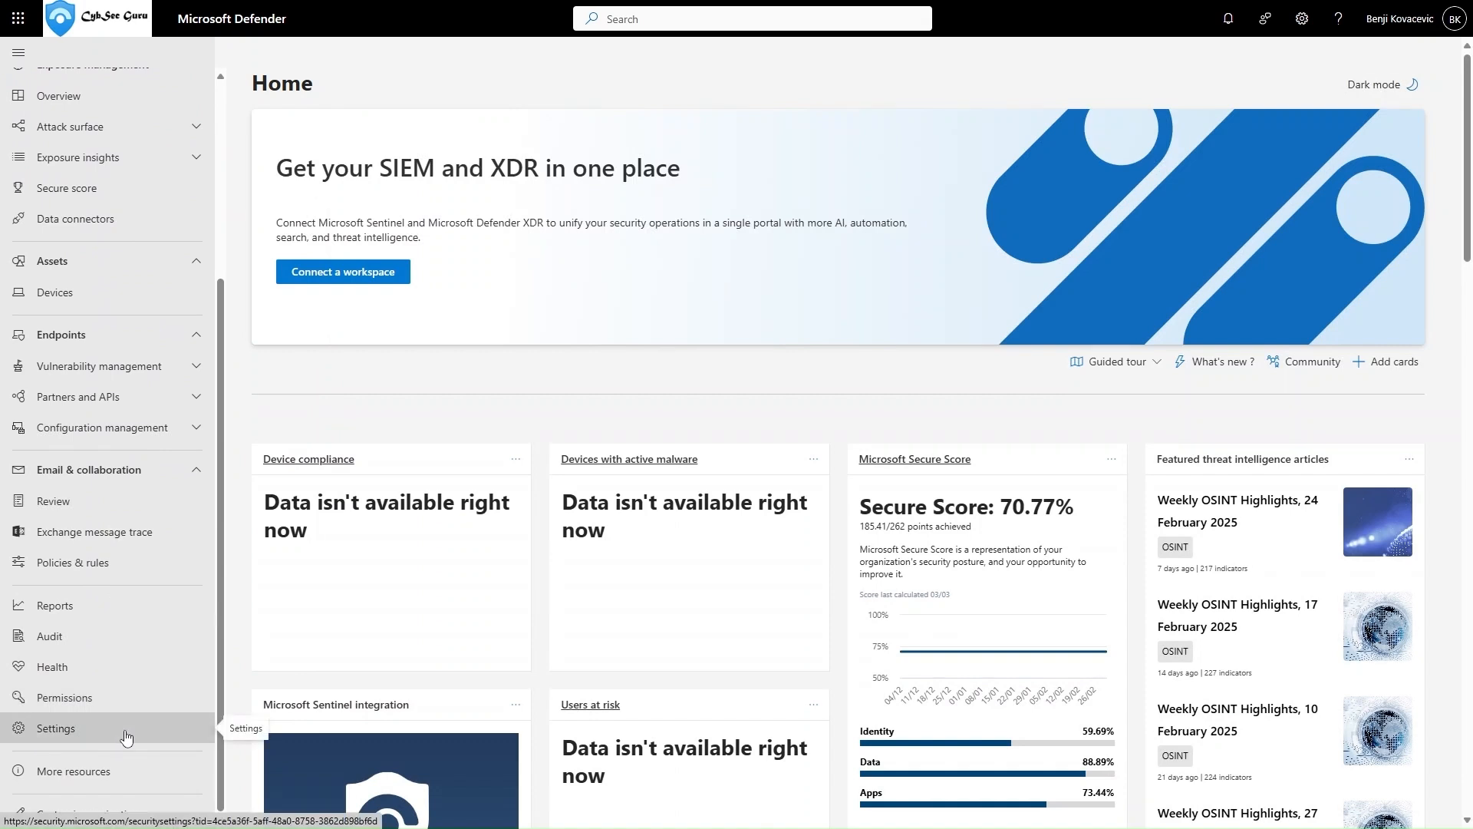
left_click(55, 728)
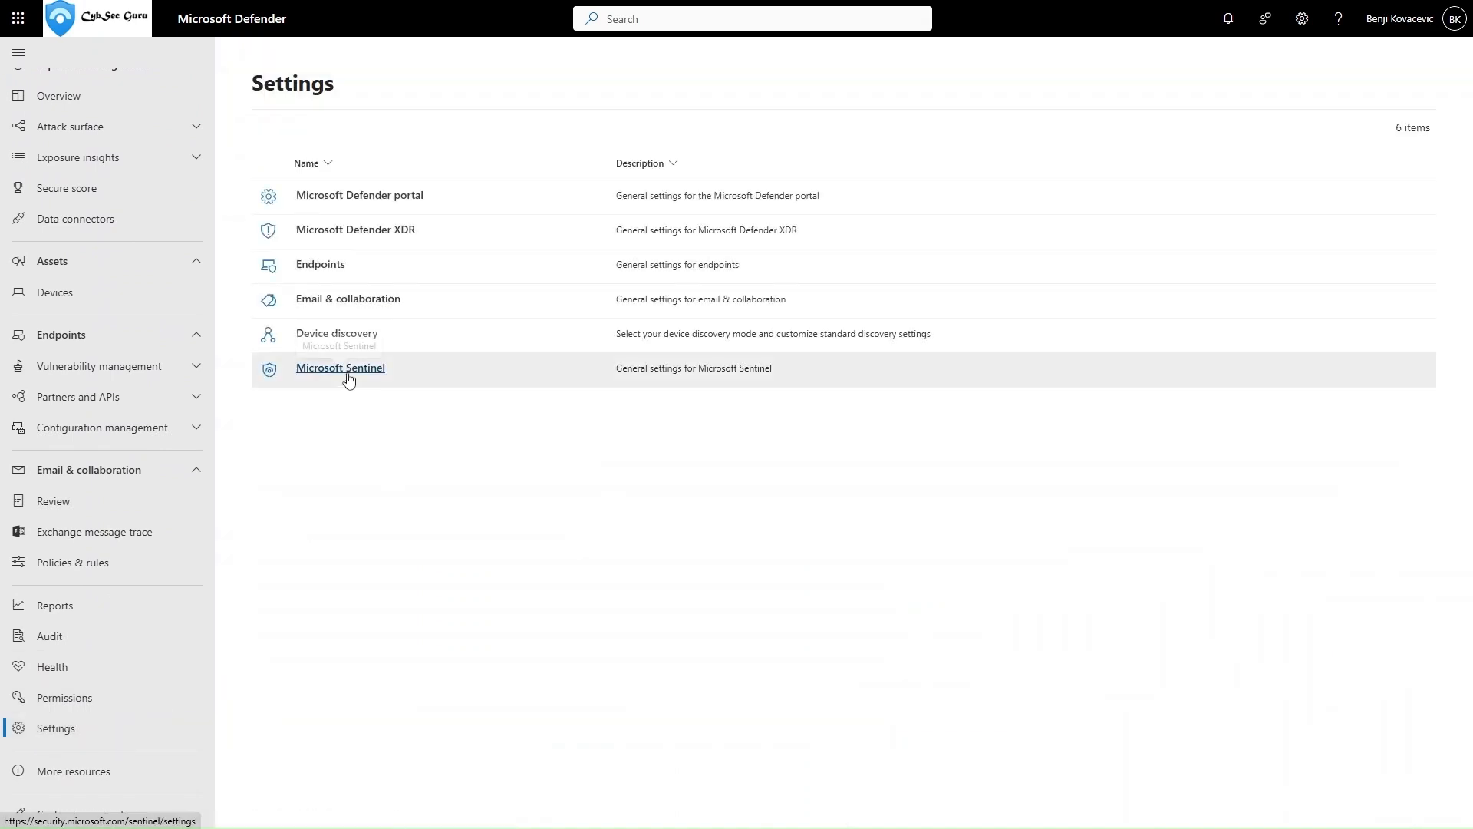
left_click(341, 367)
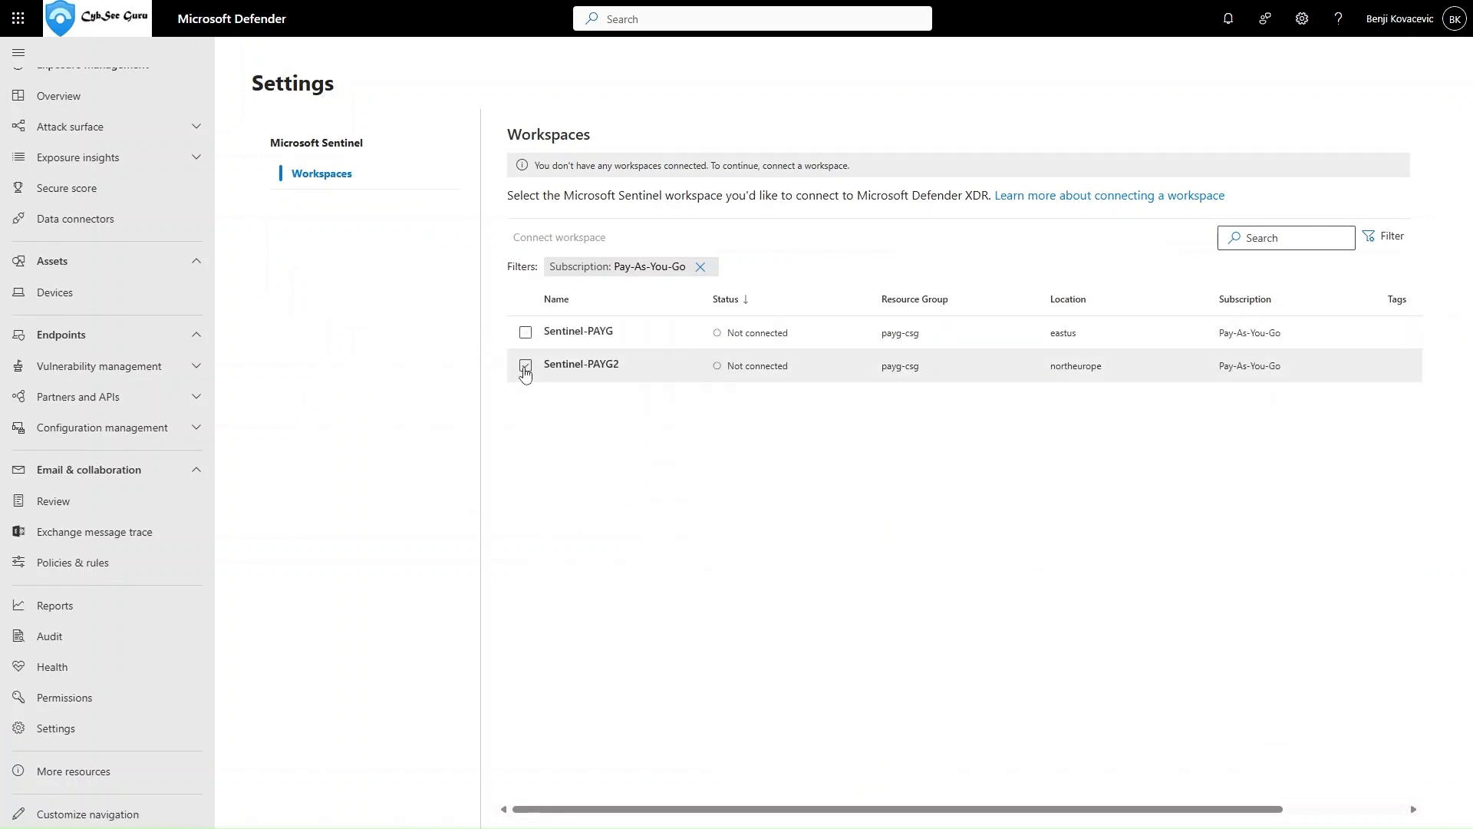
left_click(525, 365)
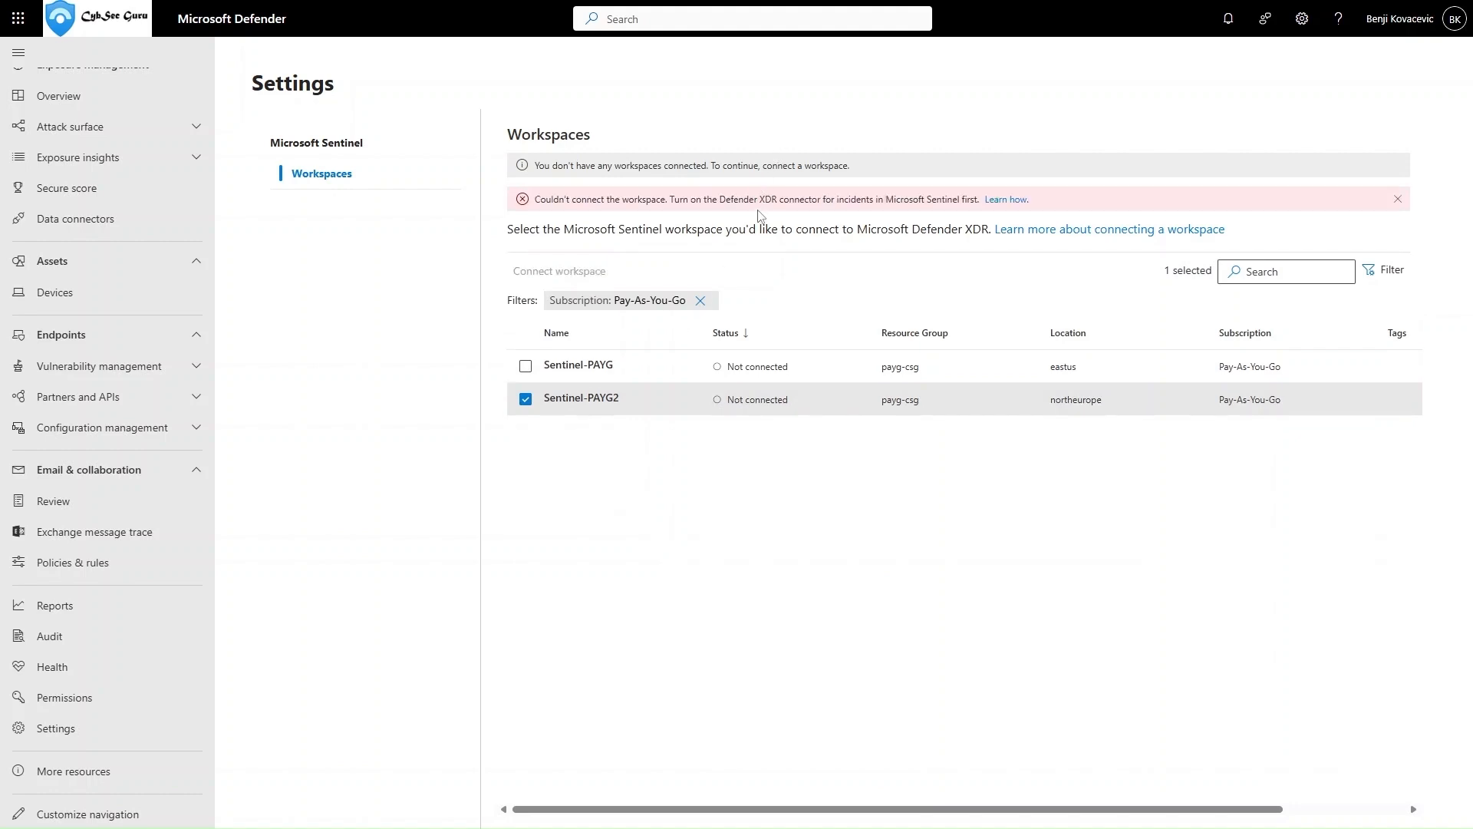
mouse_move(777, 219)
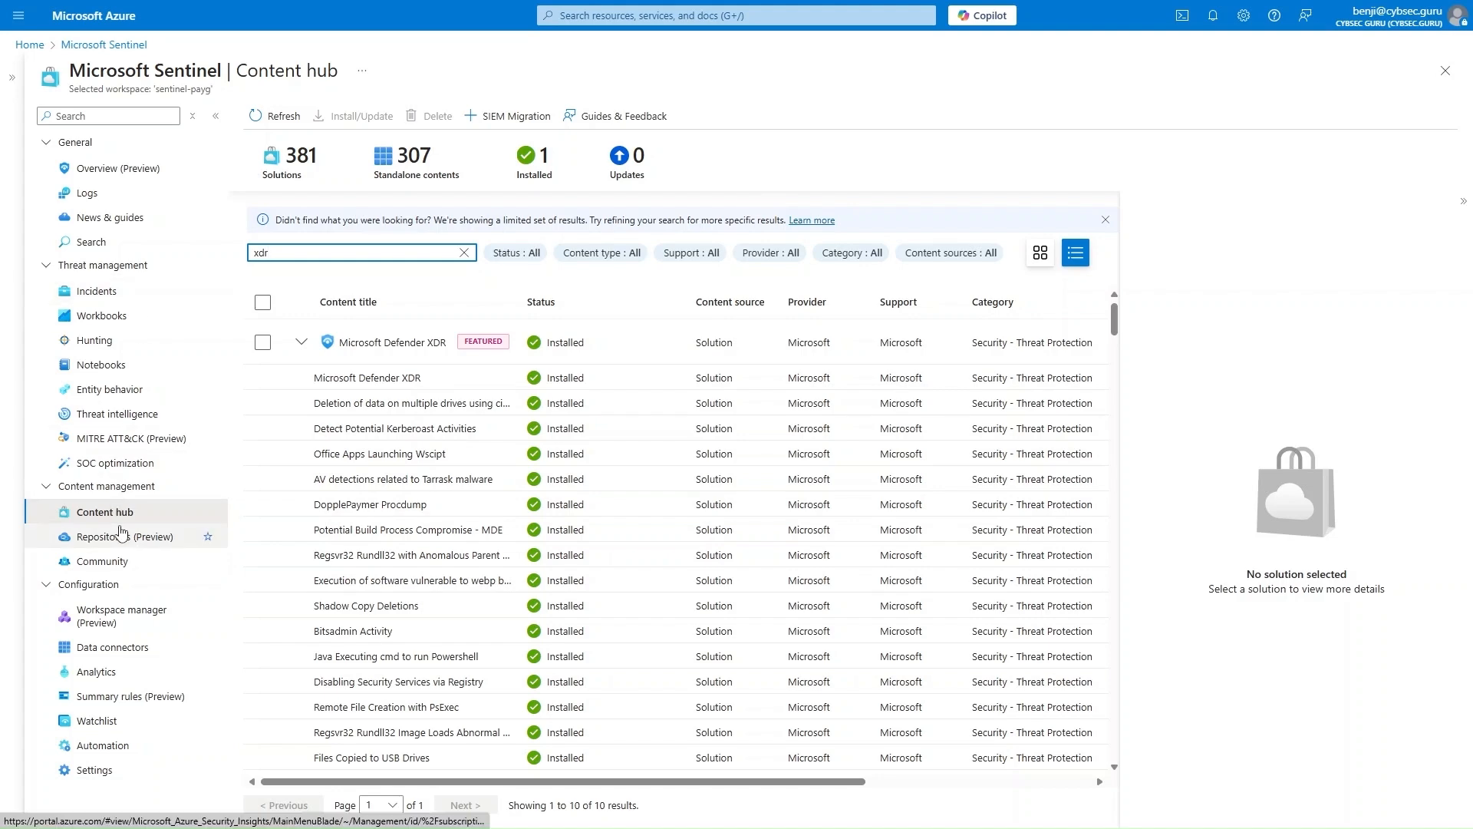
mouse_move(433, 342)
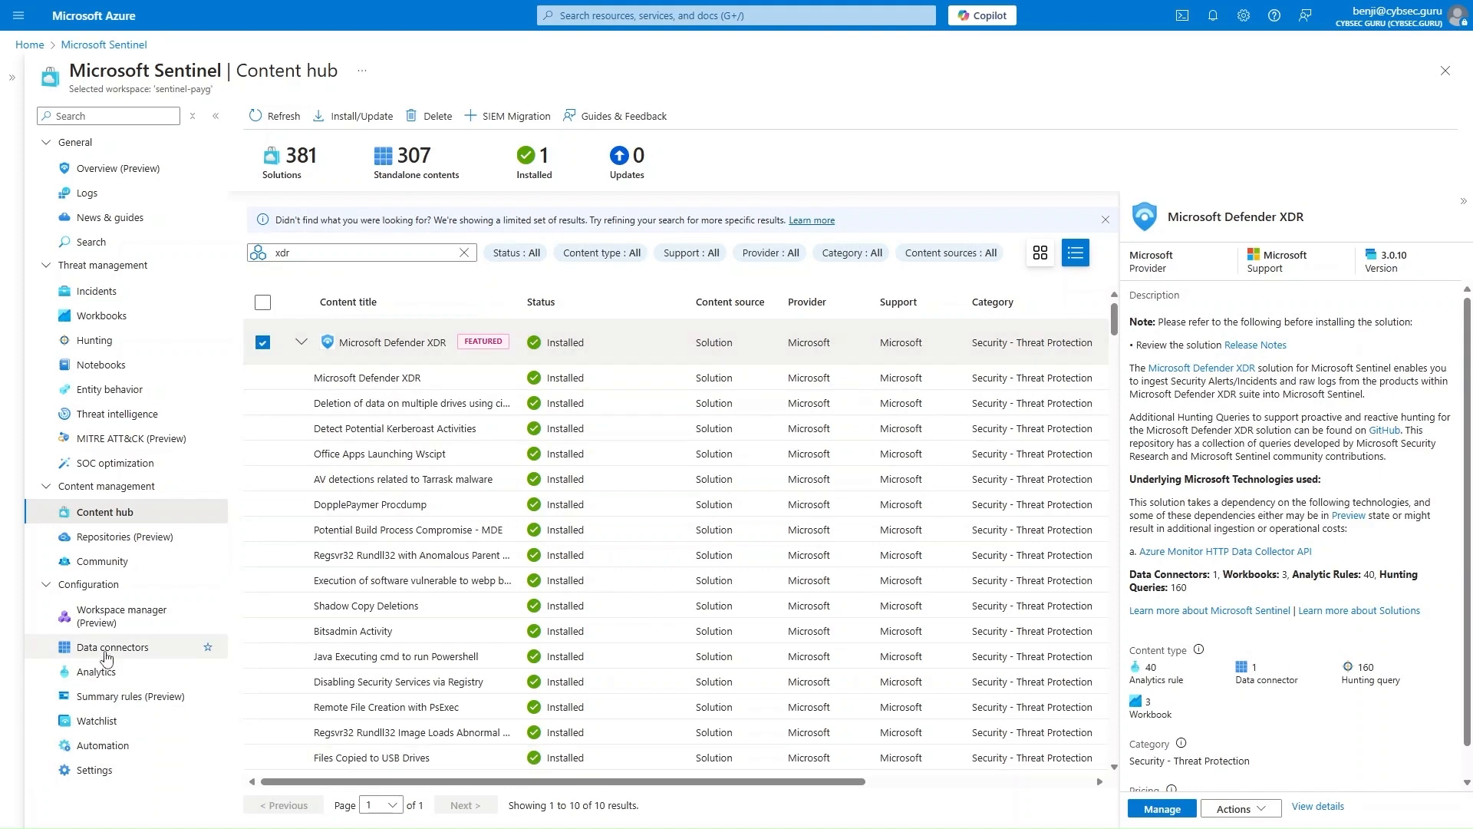
Show the Microsoft Defender XDR data connector as Connected and go to its connector page.
left_click(112, 646)
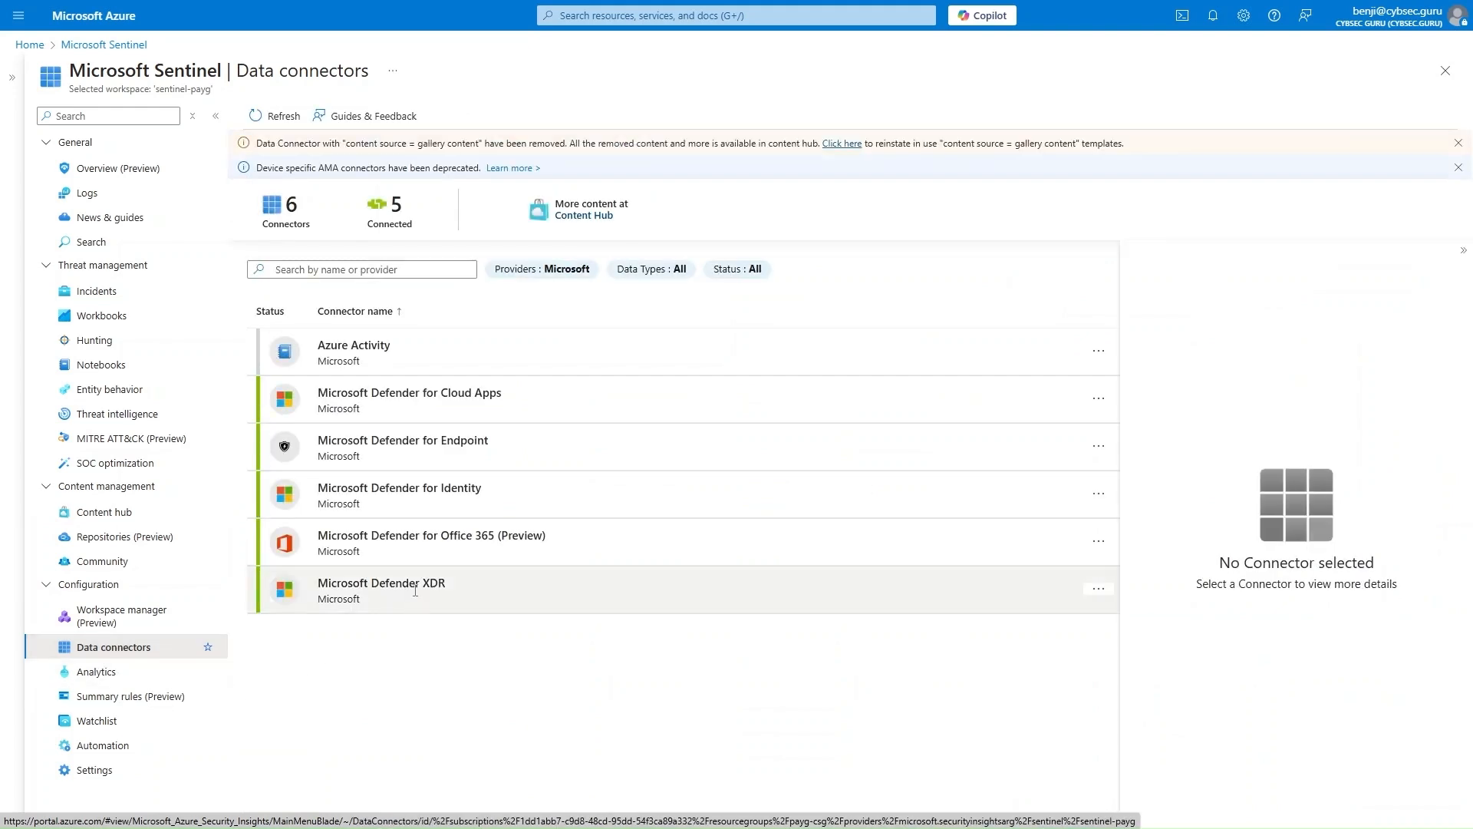
left_click(383, 589)
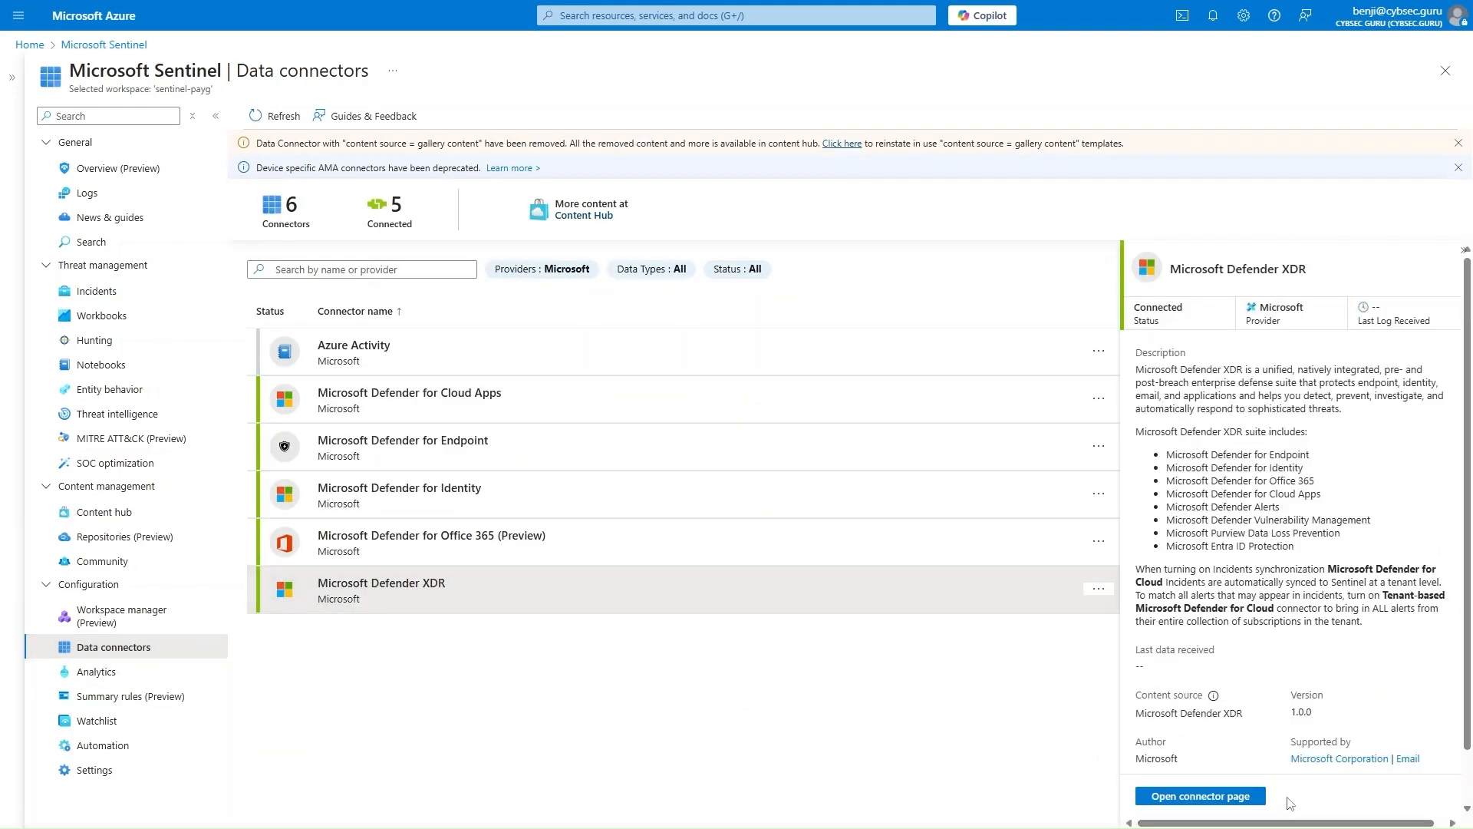
left_click(1198, 797)
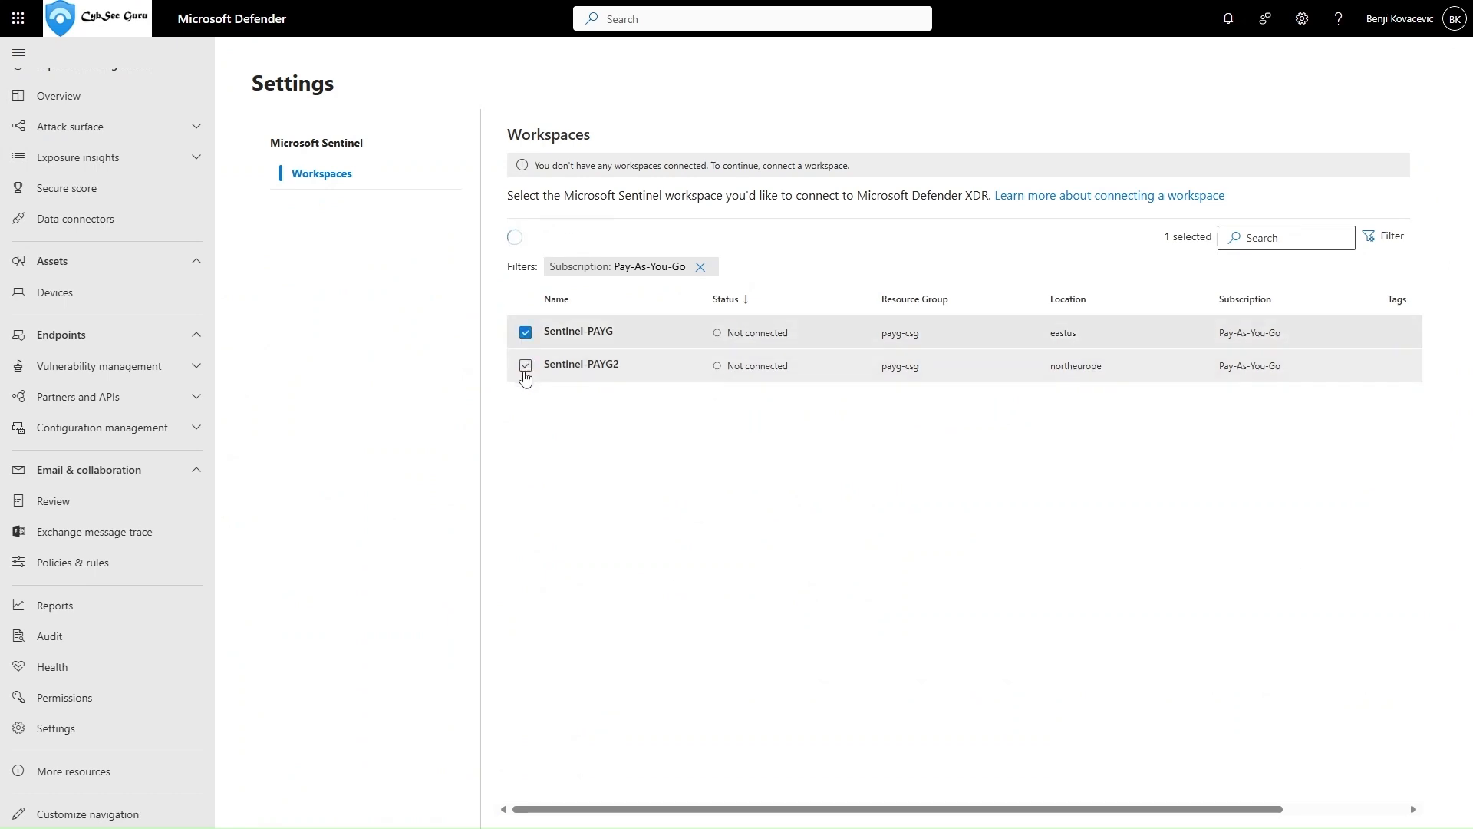
With only Sentinel-PAYG selected, connect the workspace and confirm so it shows Connected.
left_click(525, 365)
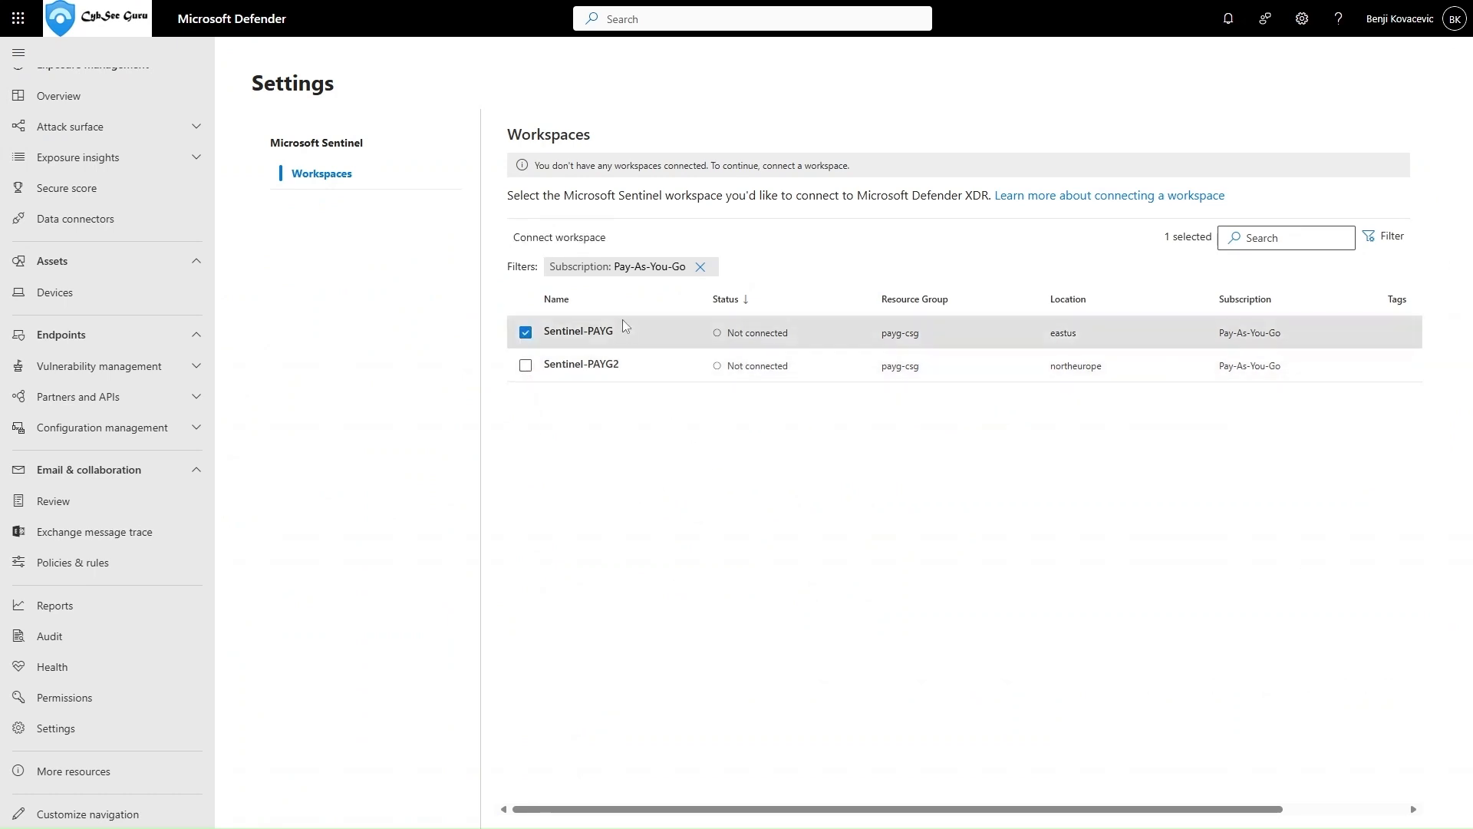
left_click(557, 236)
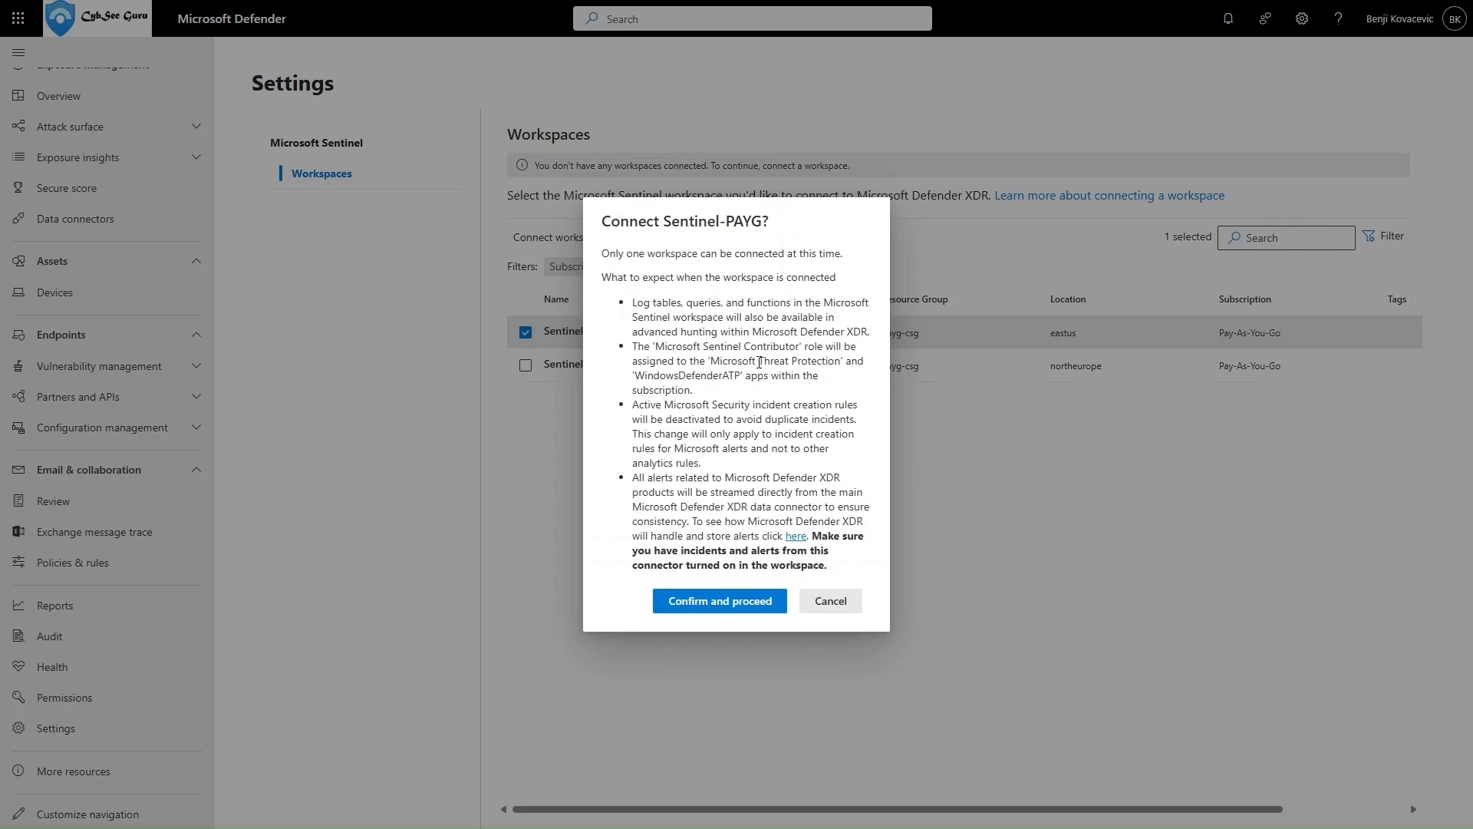
mouse_move(759, 612)
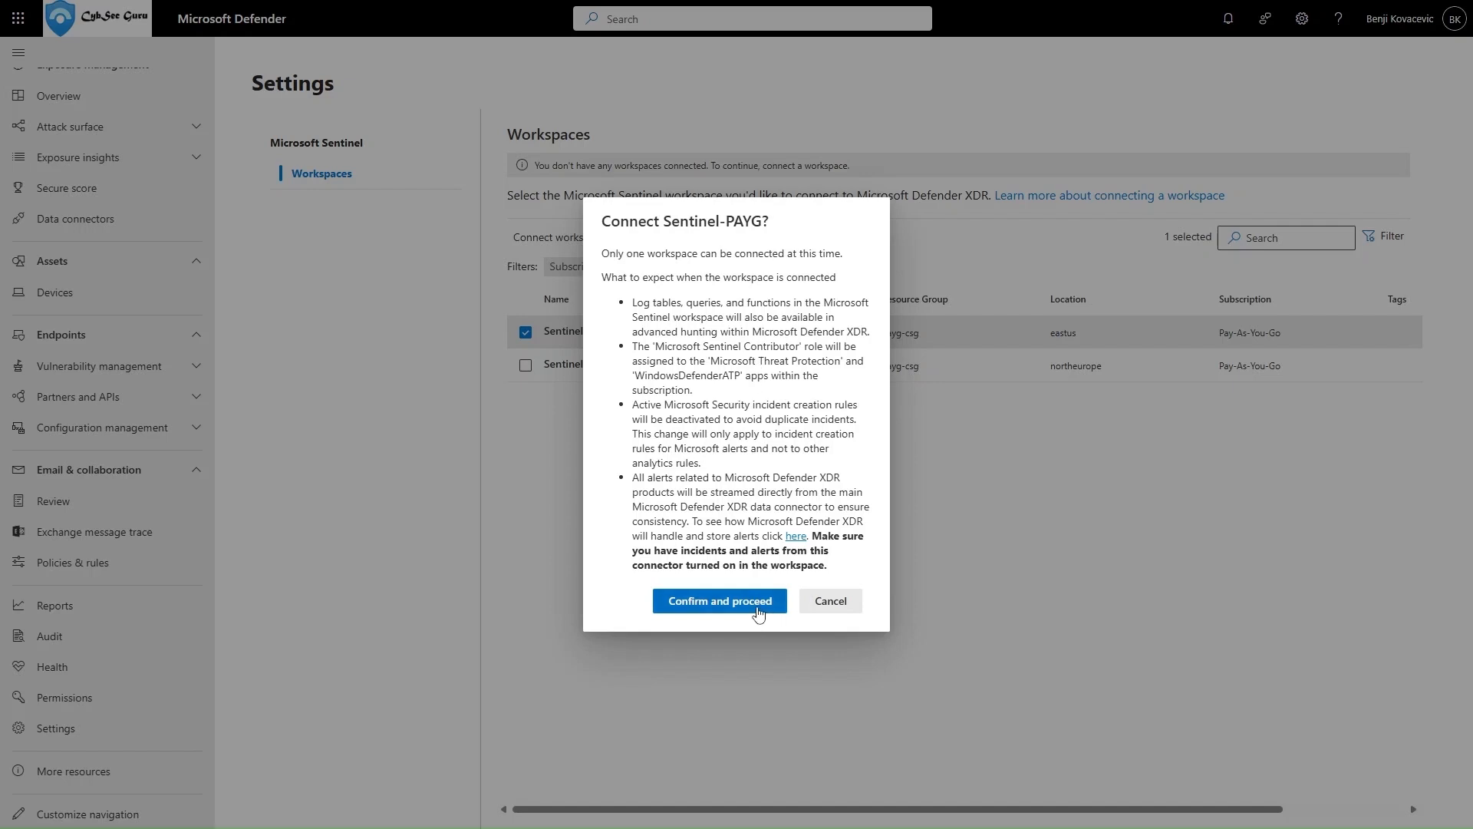
left_click(718, 600)
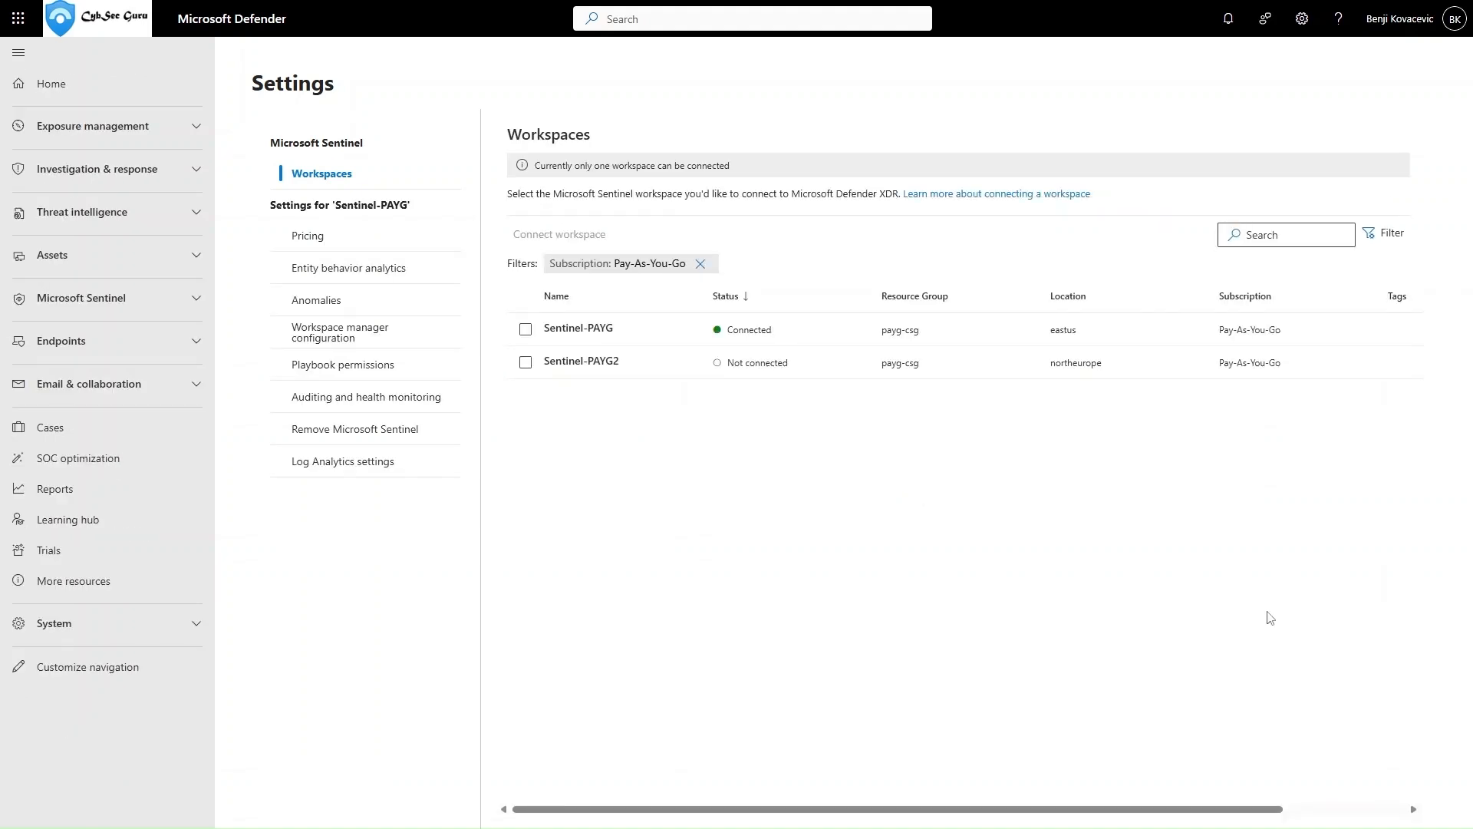
mouse_move(781, 466)
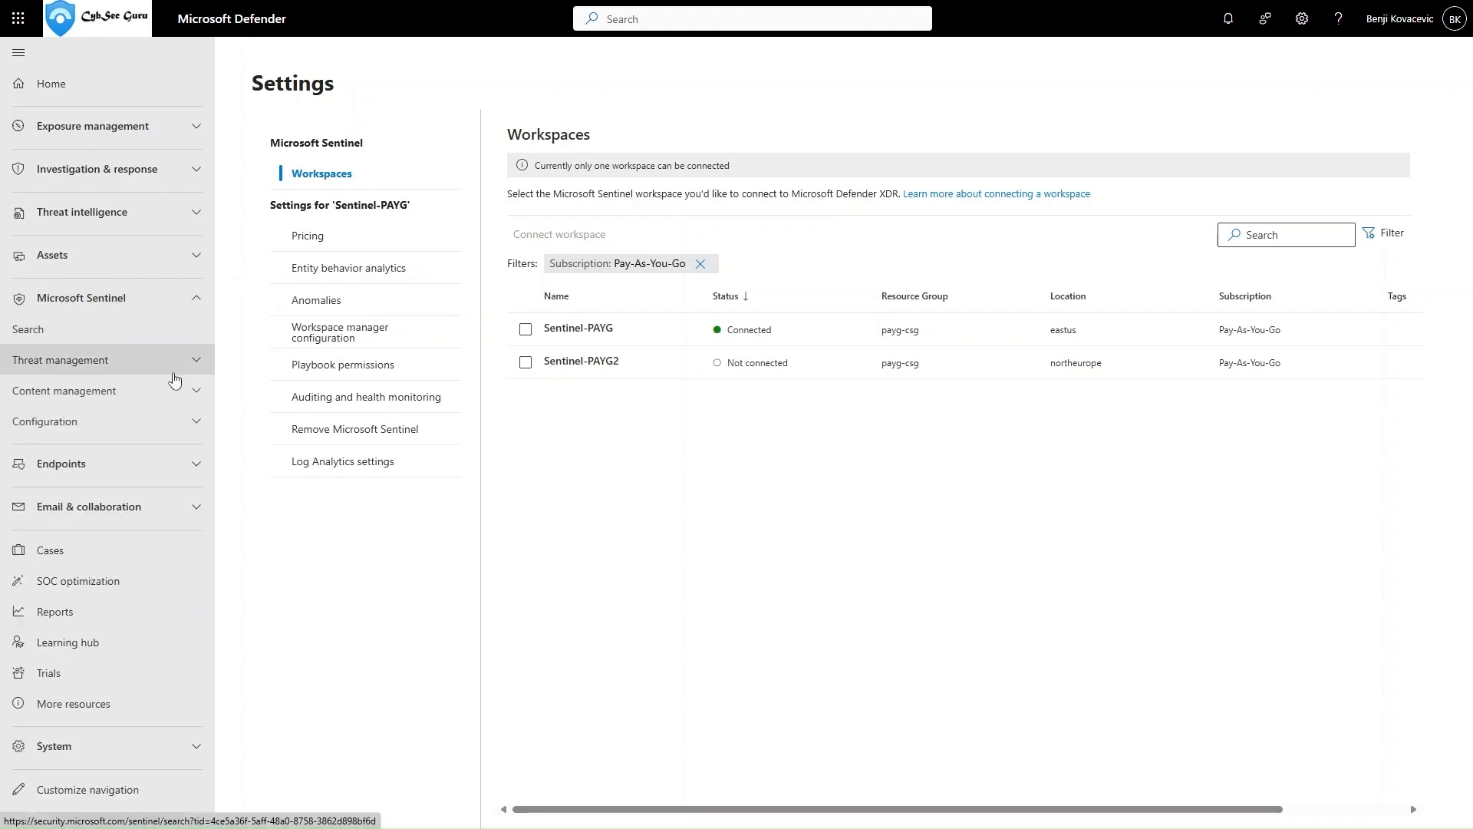
Reach Sentinel Analytics via Configuration, showing the one active high-severity rule.
left_click(44, 420)
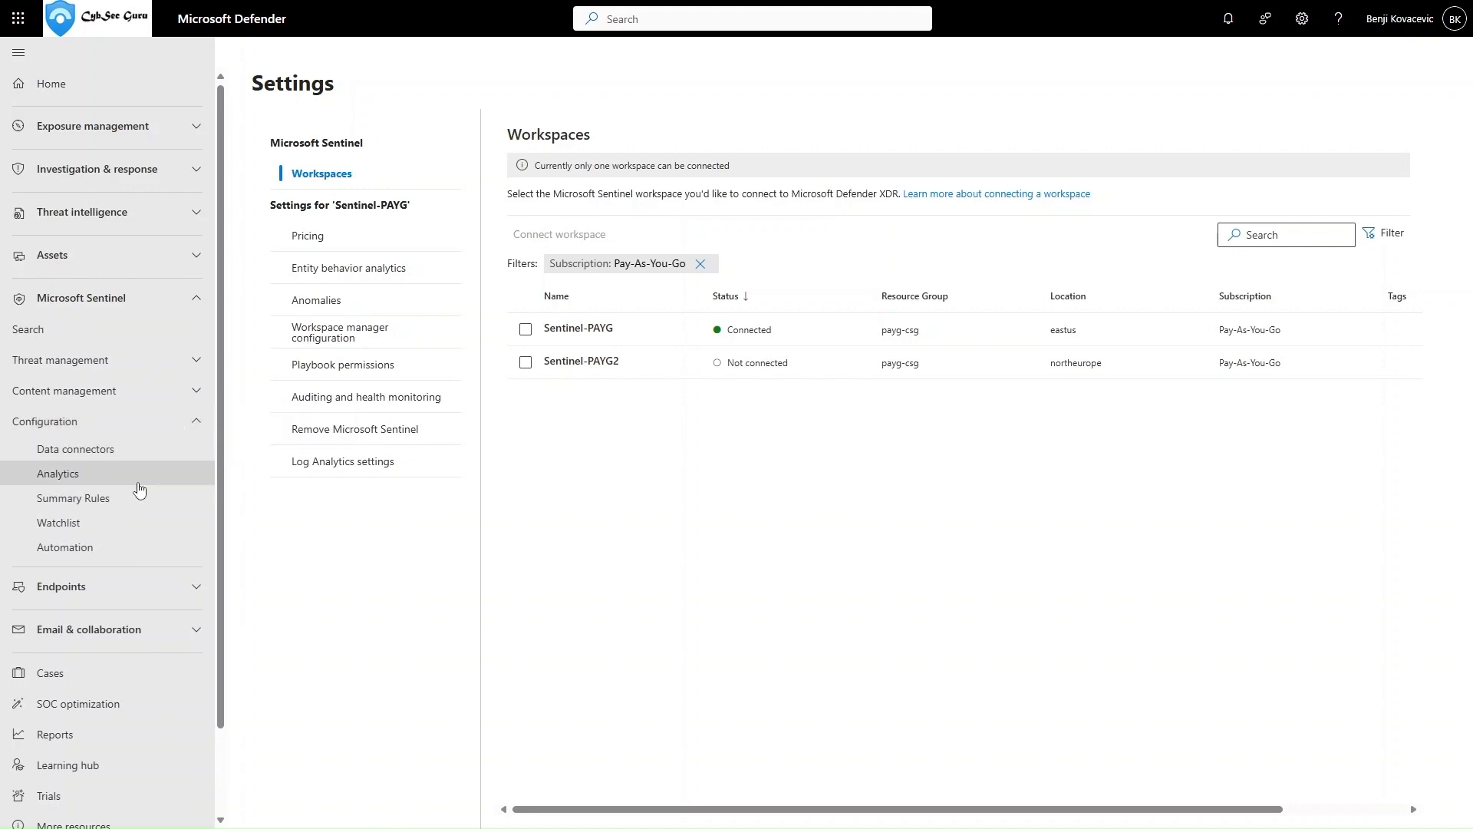
left_click(57, 473)
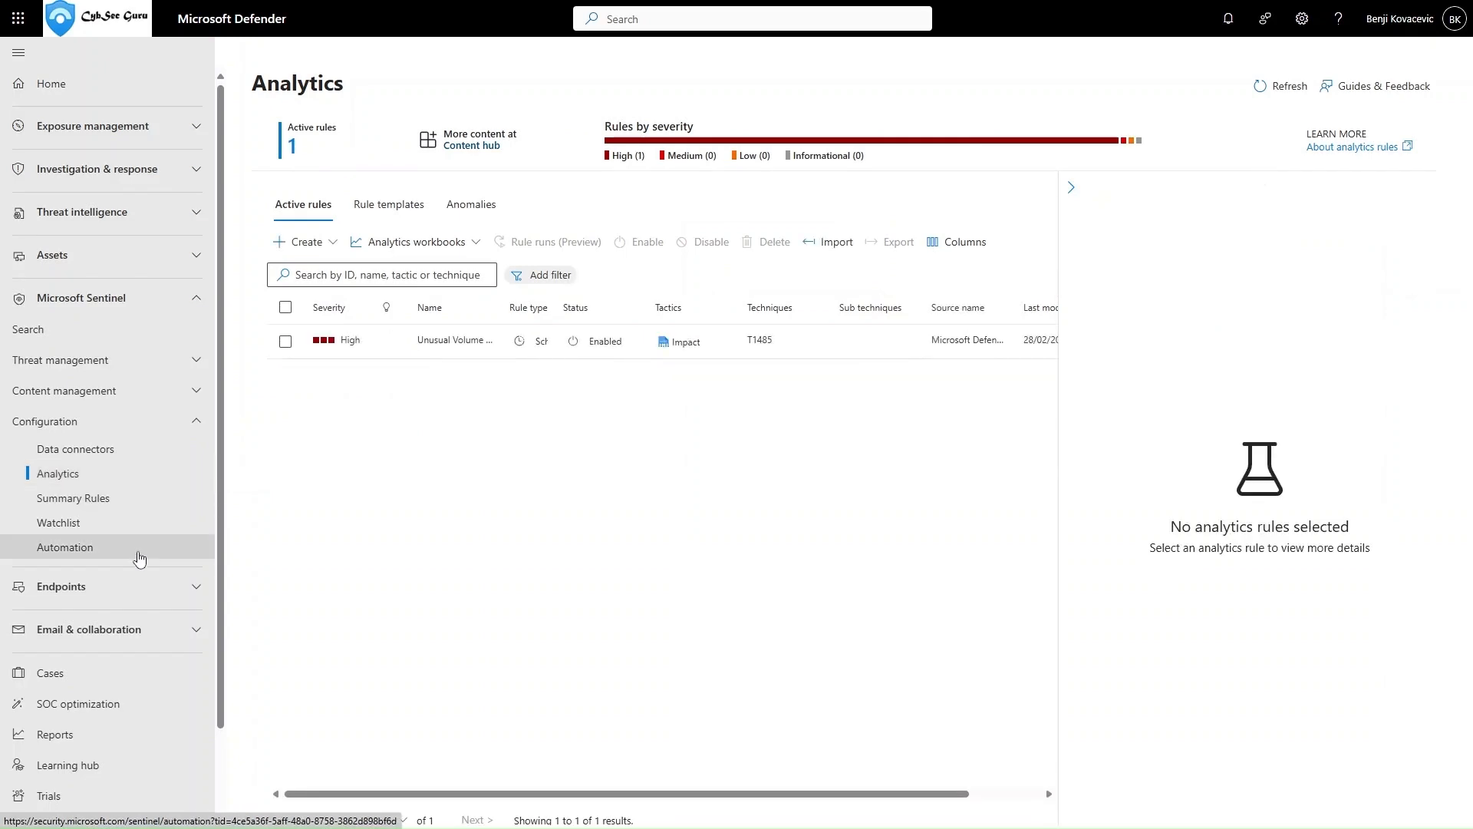
left_click(61, 359)
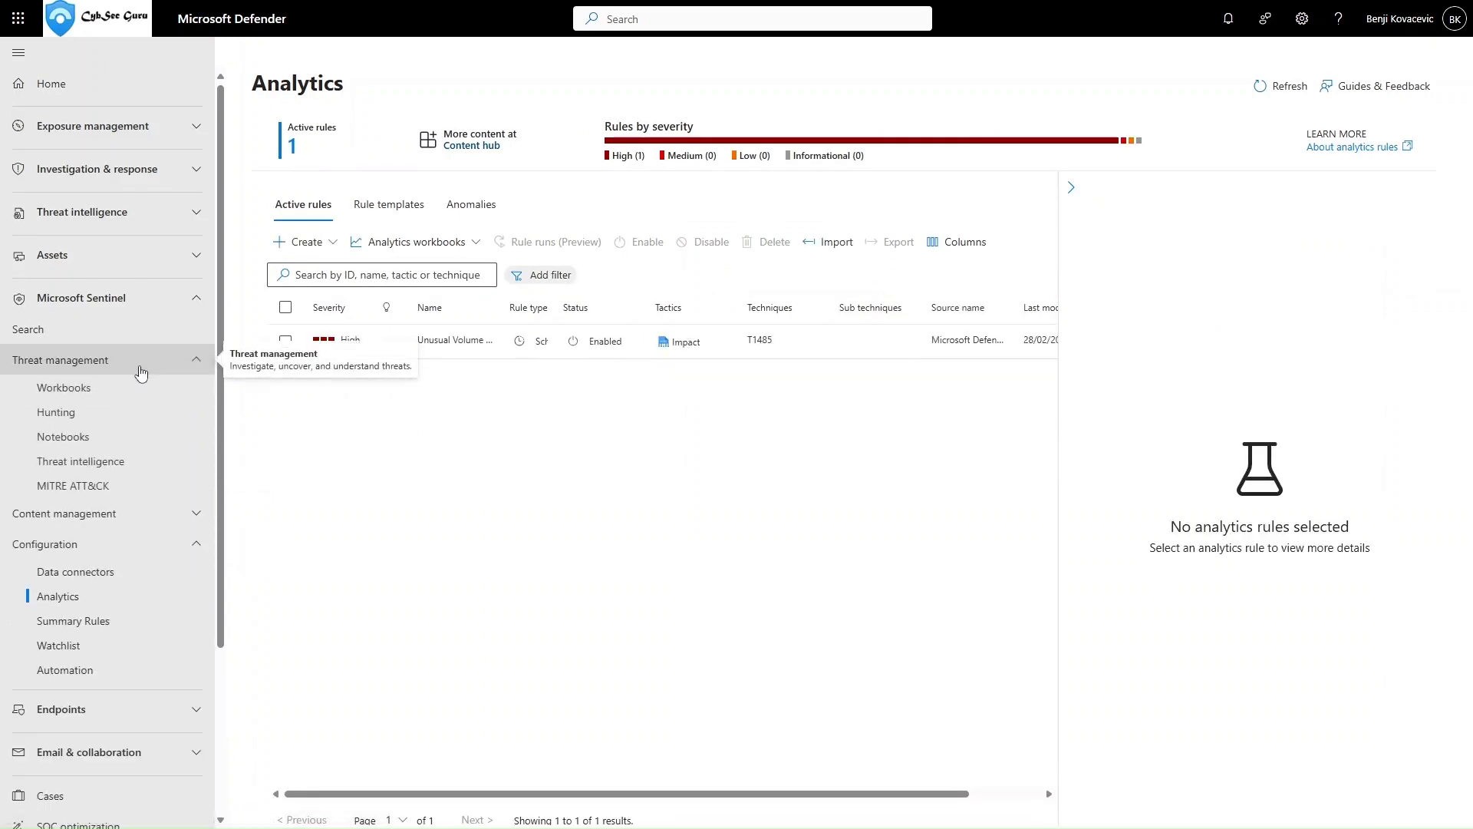
mouse_move(64, 386)
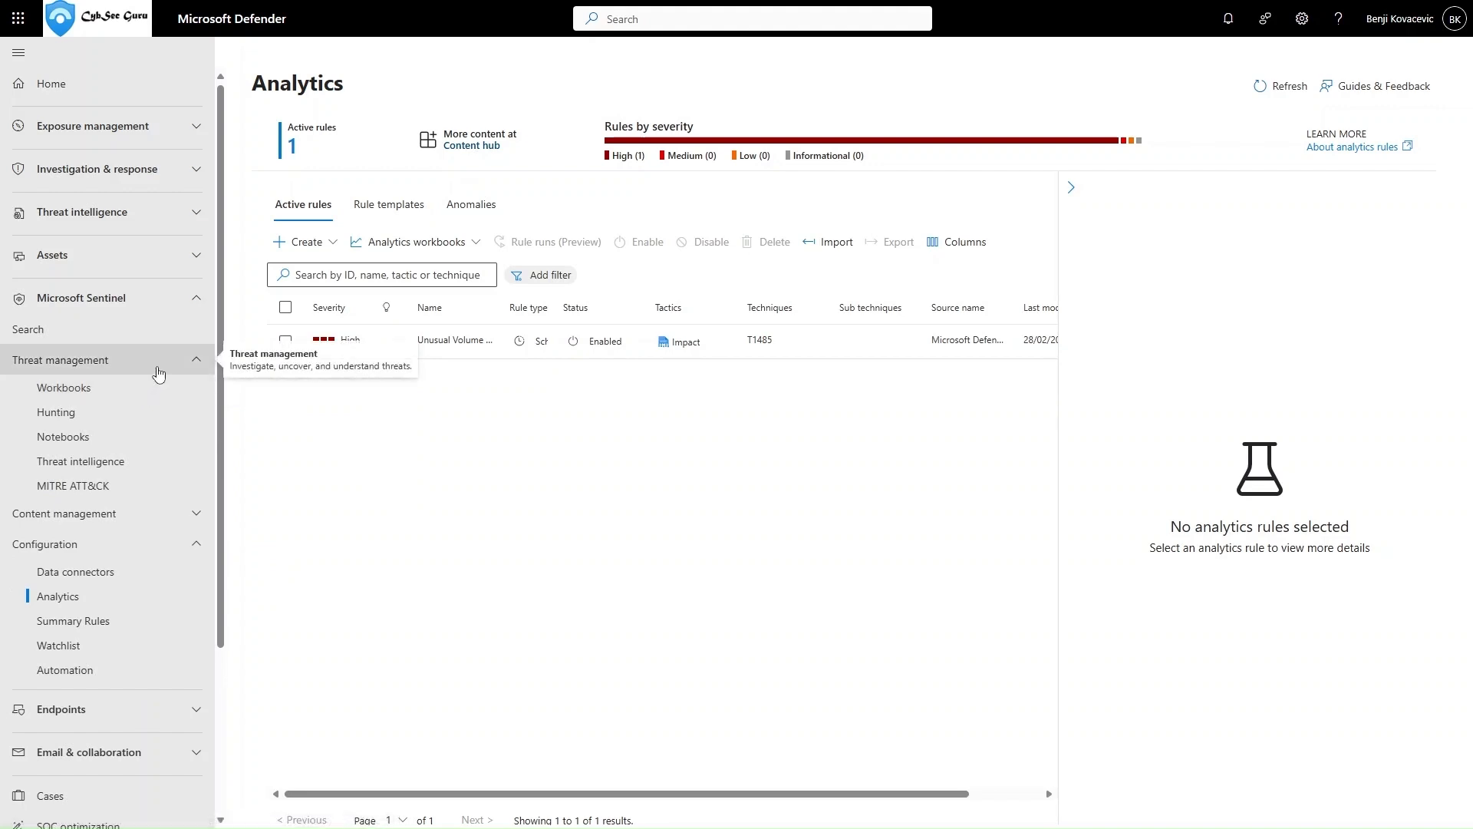
left_click(61, 359)
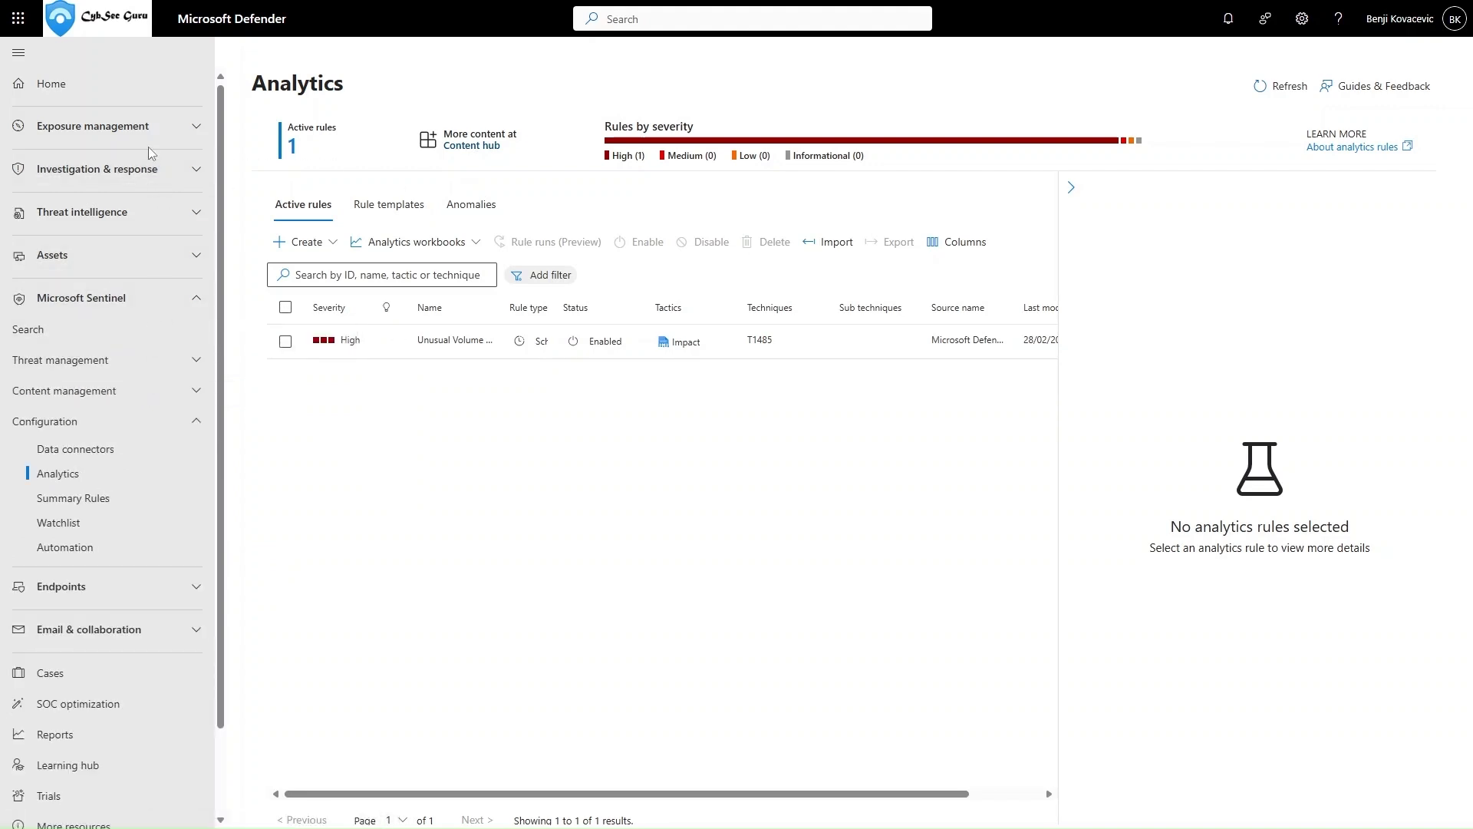
Show the Incidents queue with a Service/detection sources filter set to Any.
left_click(93, 169)
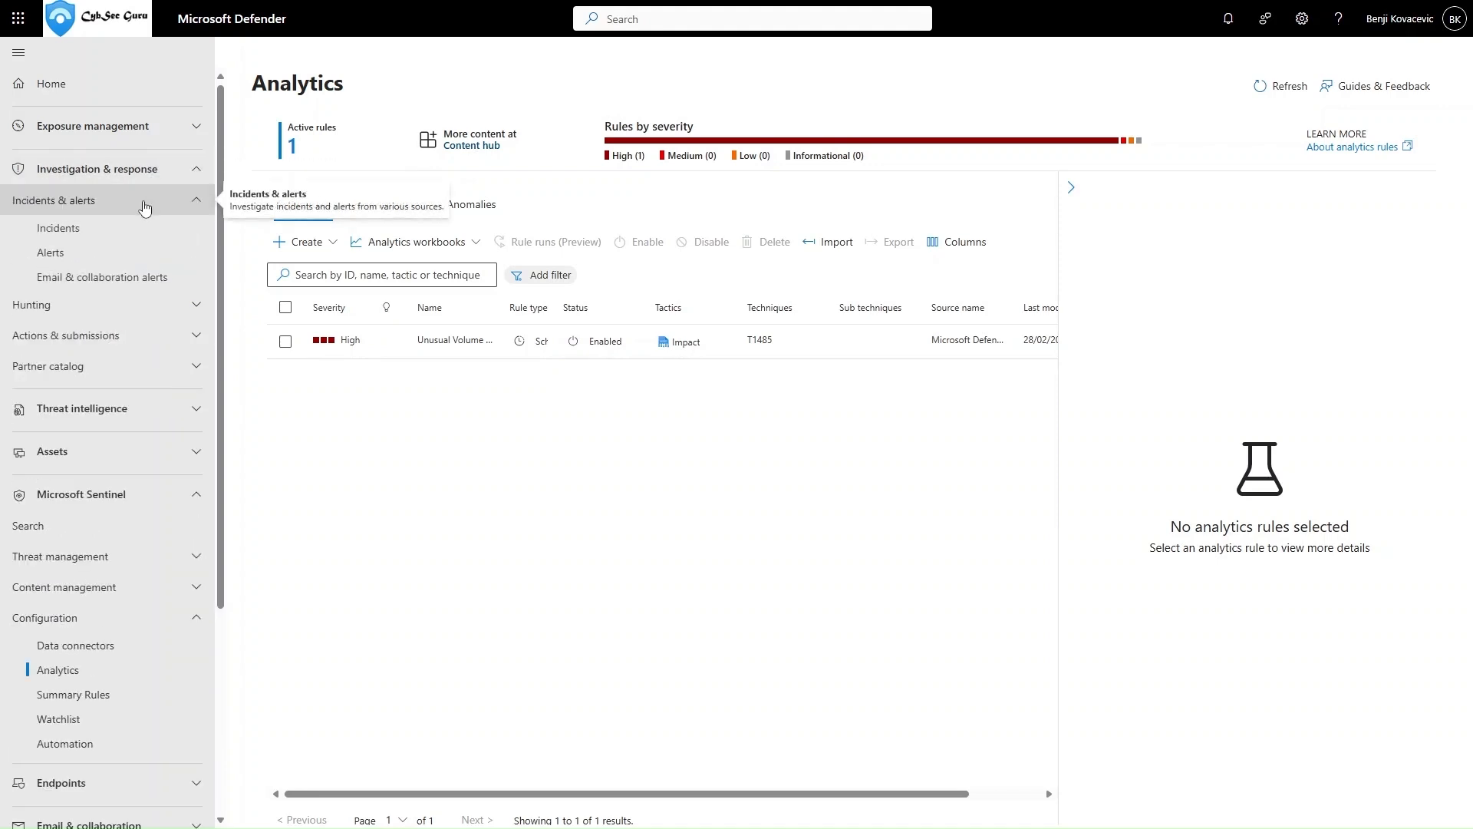
left_click(56, 228)
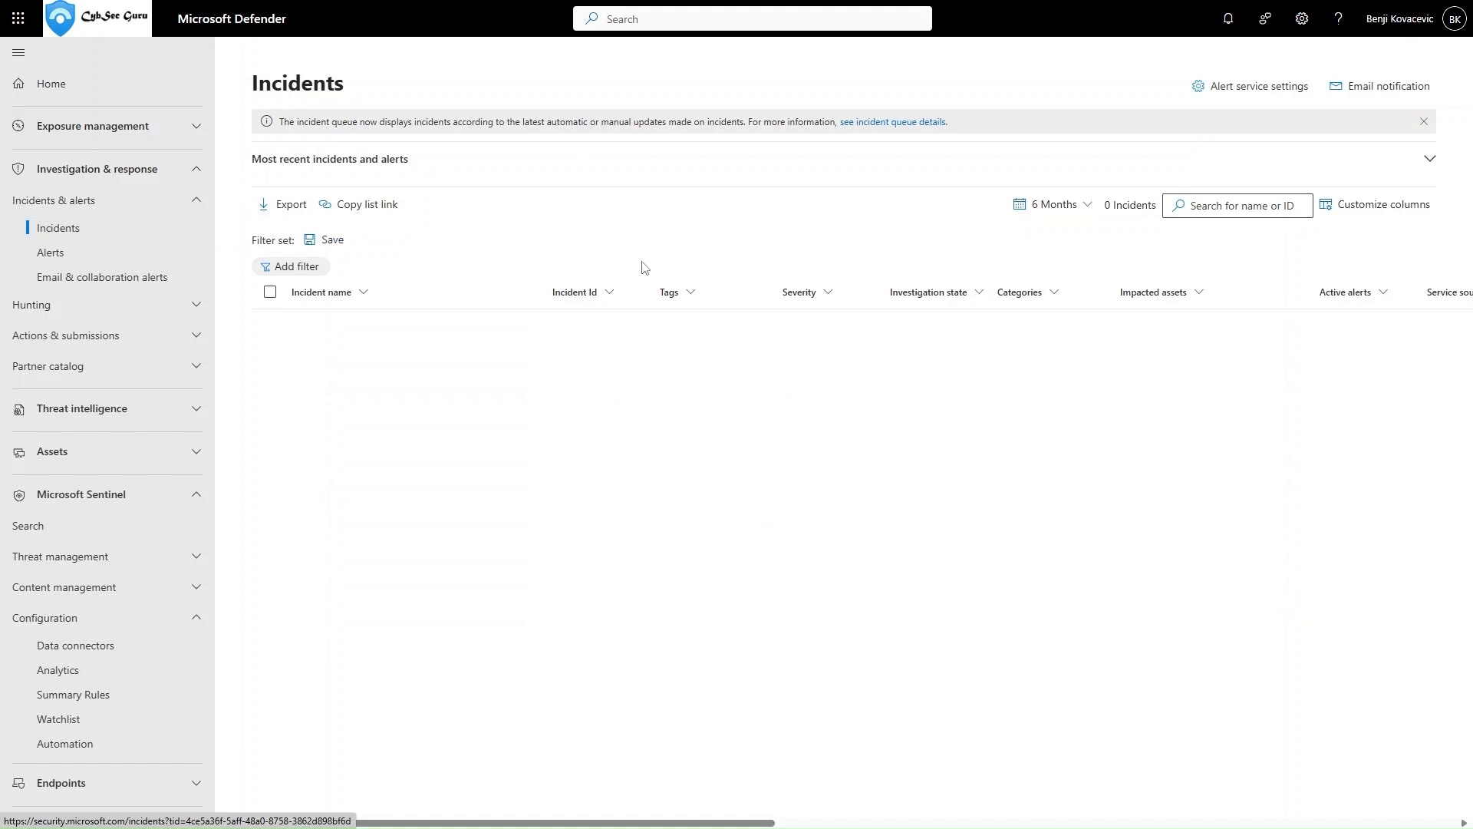
mouse_move(262, 284)
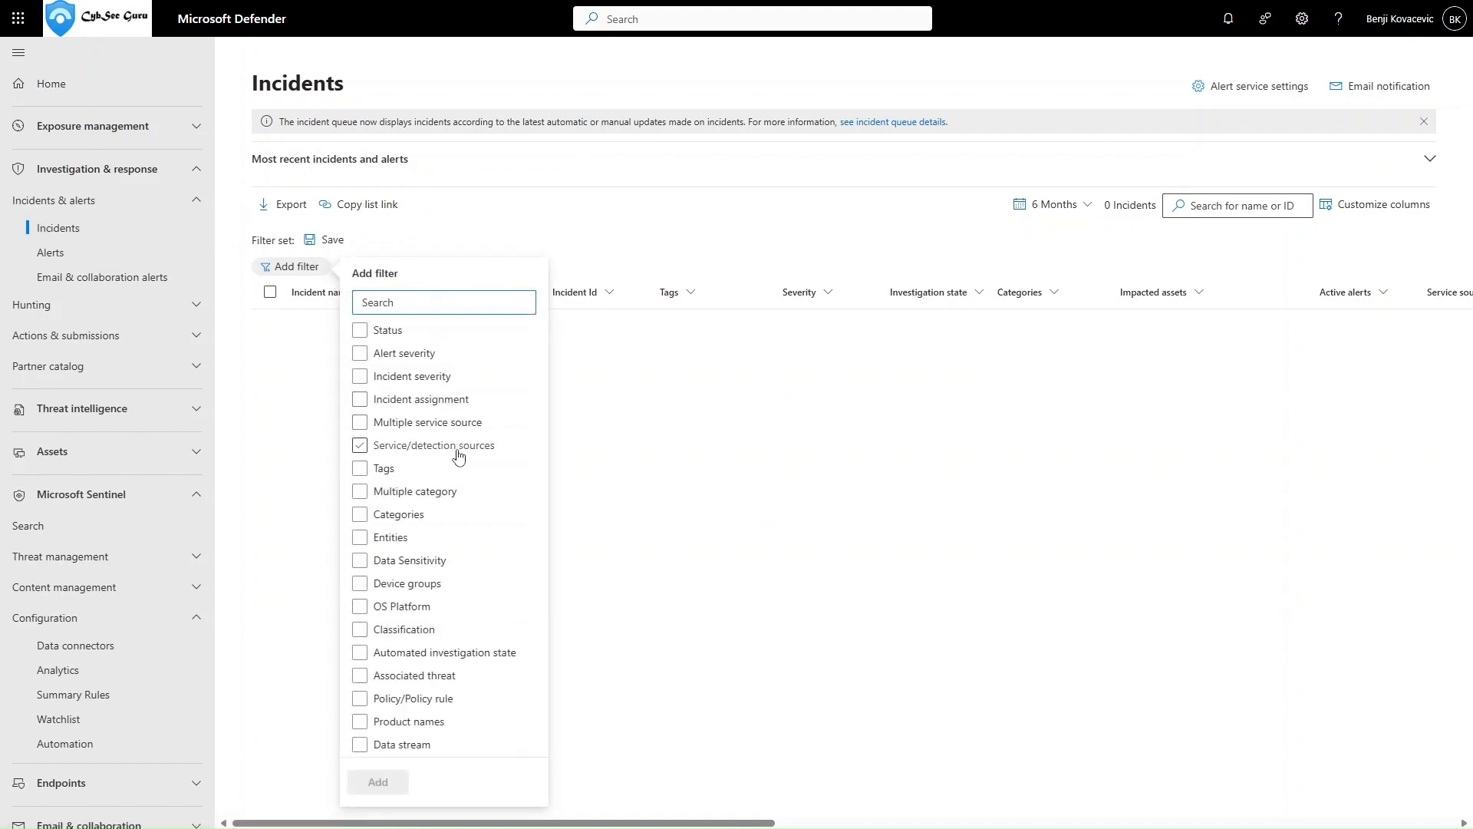
left_click(378, 781)
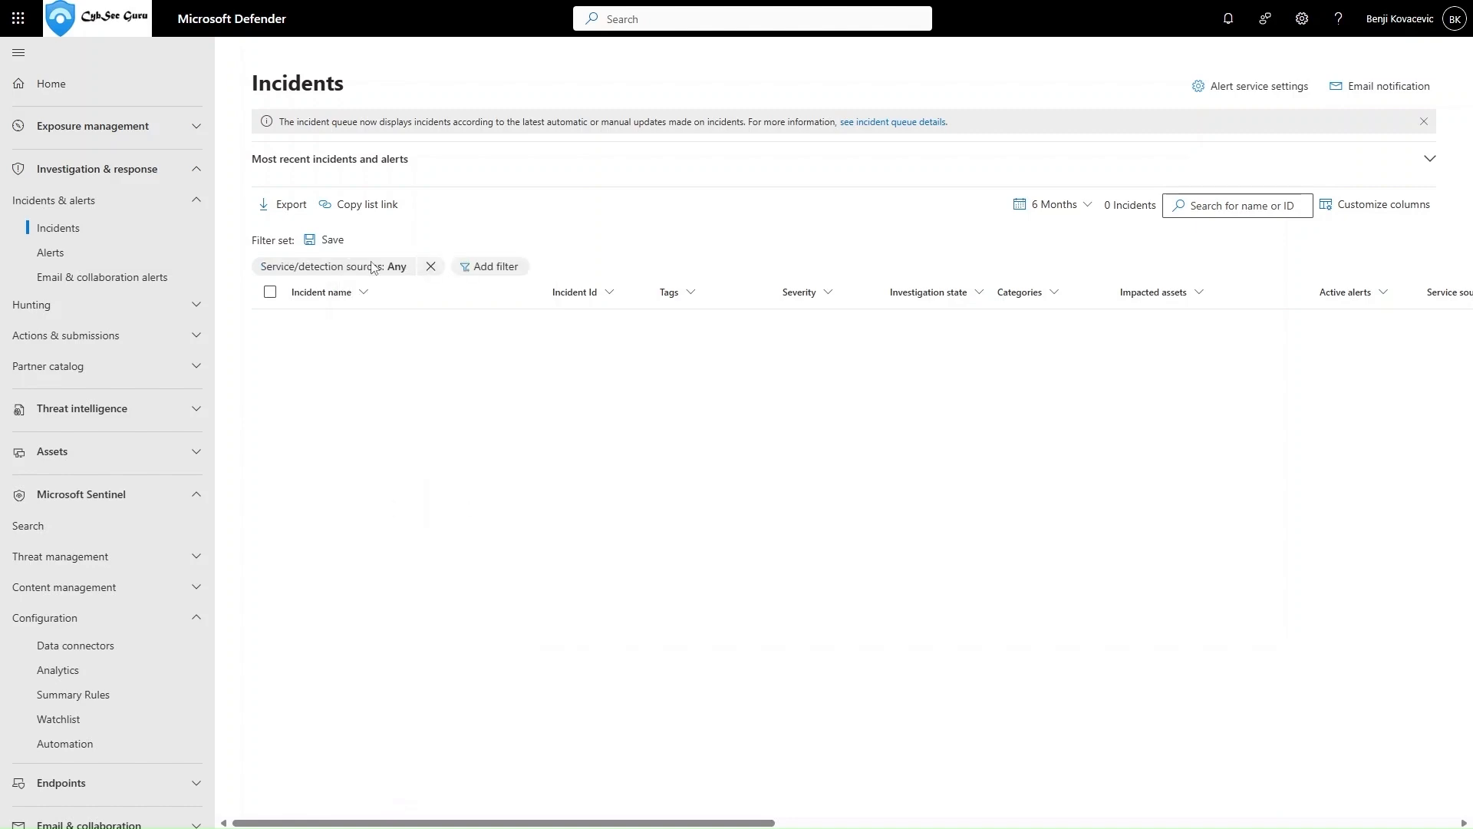
left_click(334, 265)
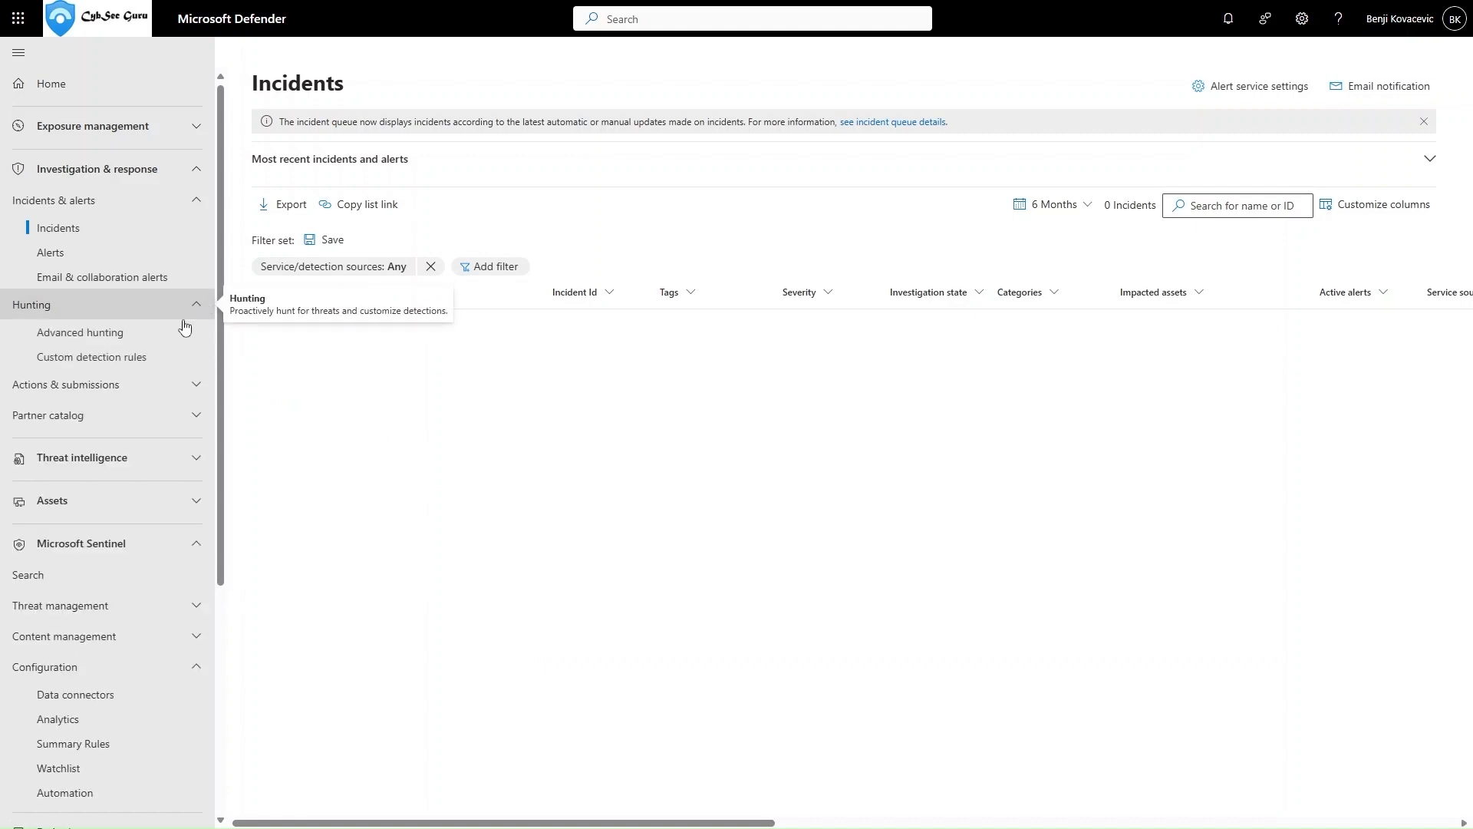
Reach Advanced hunting with a blank query and the schema table list.
left_click(80, 331)
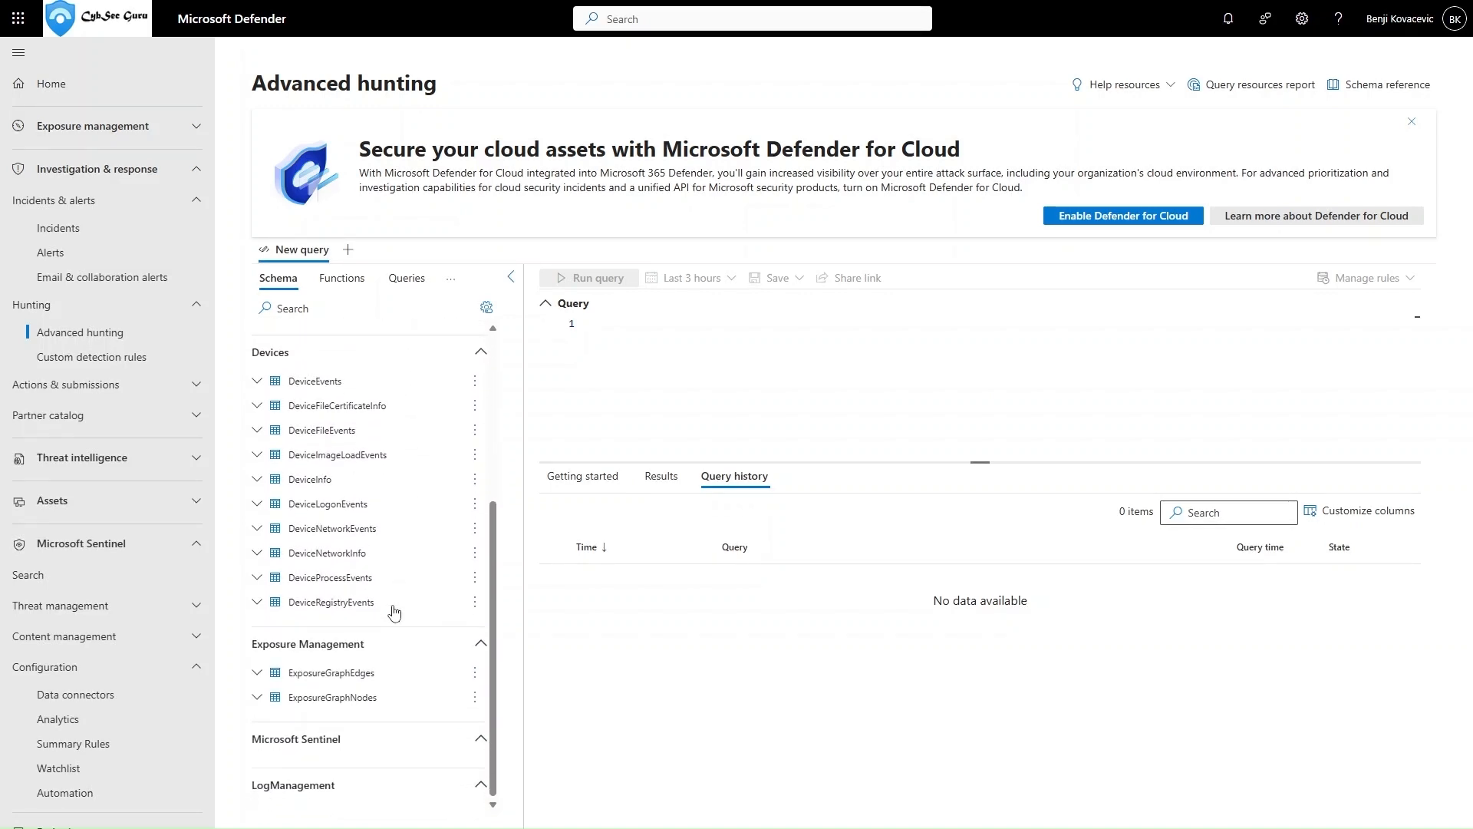
mouse_move(382, 792)
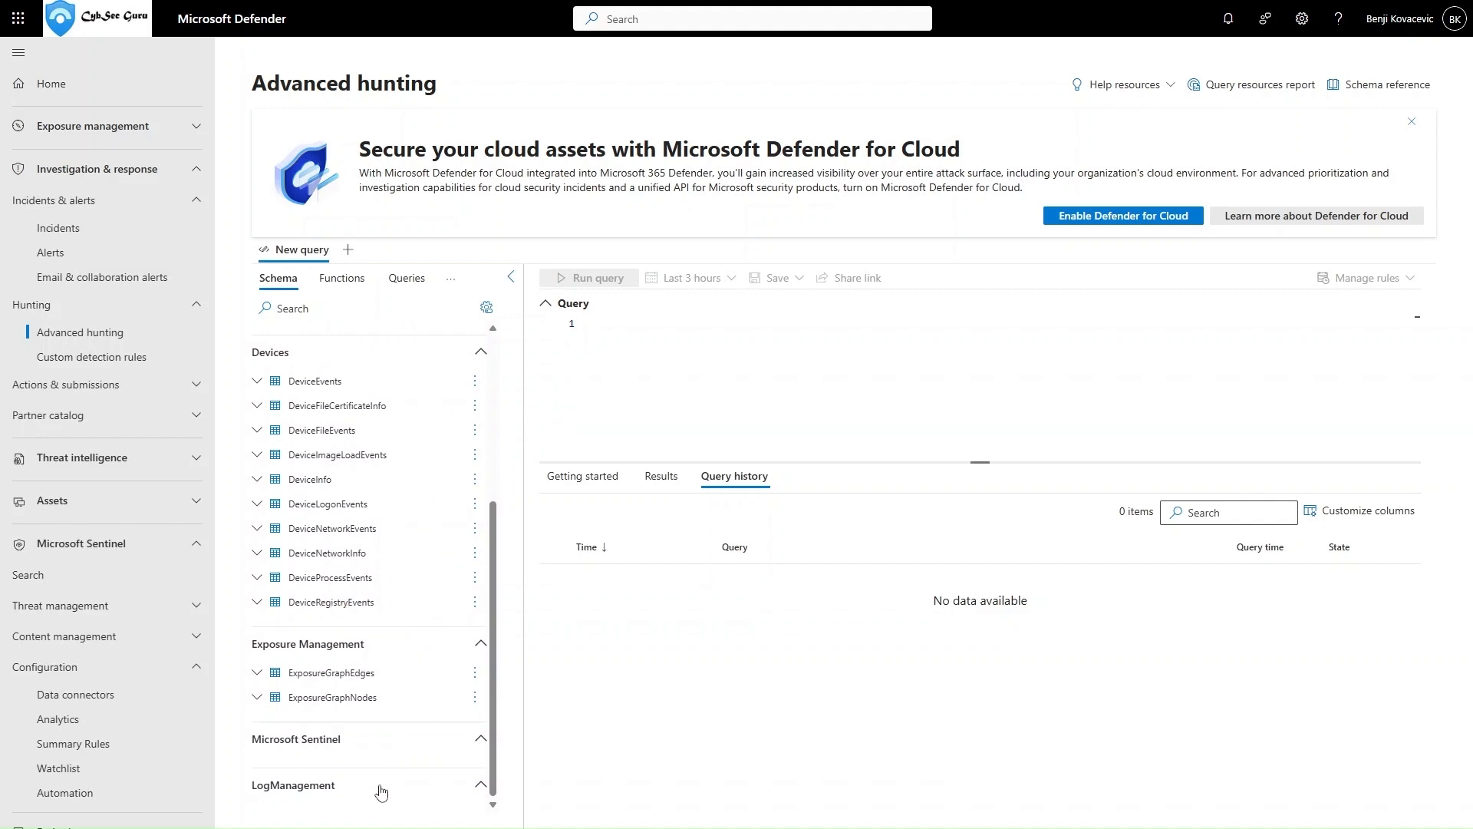